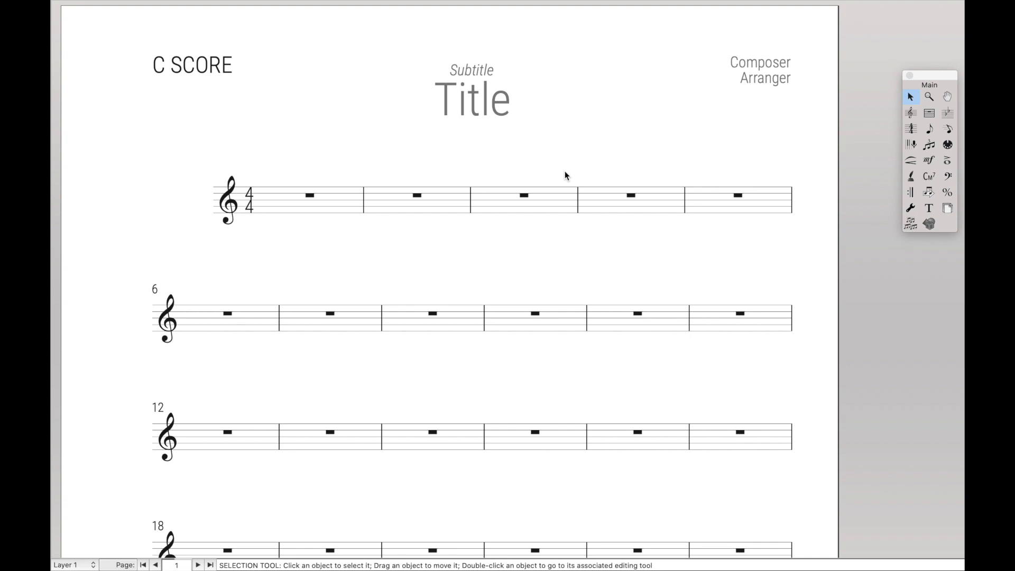
{"action": "mouse_move", "coordinate": [506, 151]}
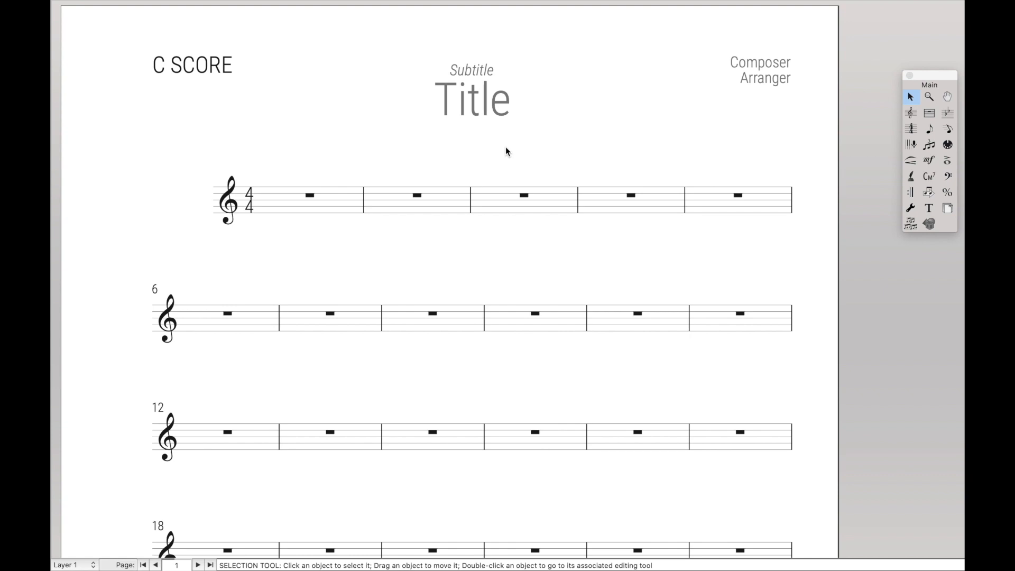
{"action": "mouse_move", "coordinate": [499, 200]}
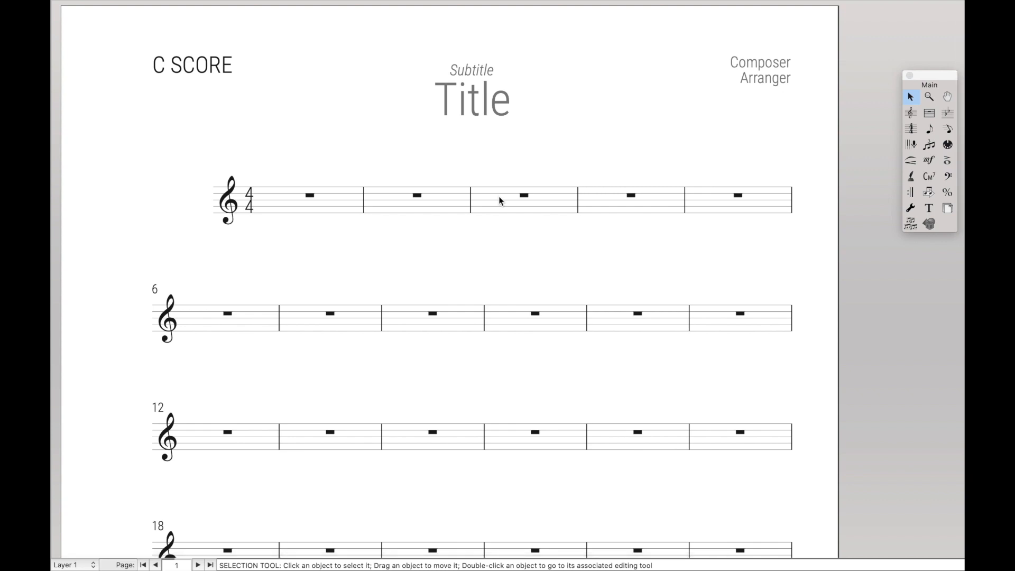
Bring up Add Measures… from the third measure's context menu, then dismiss the prompt.
{"action": "right_click", "coordinate": [523, 197]}
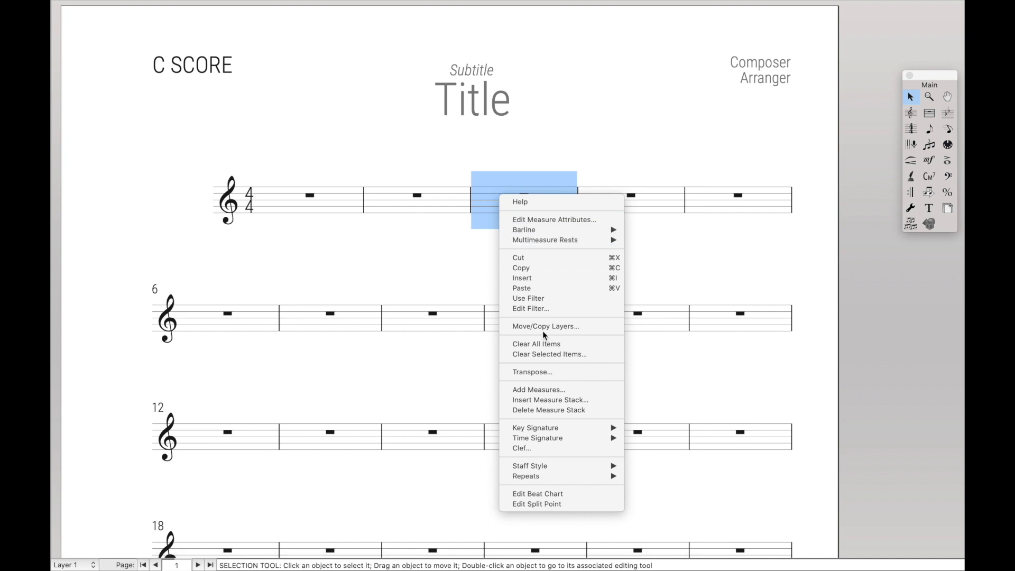
{"action": "left_click", "coordinate": [549, 399]}
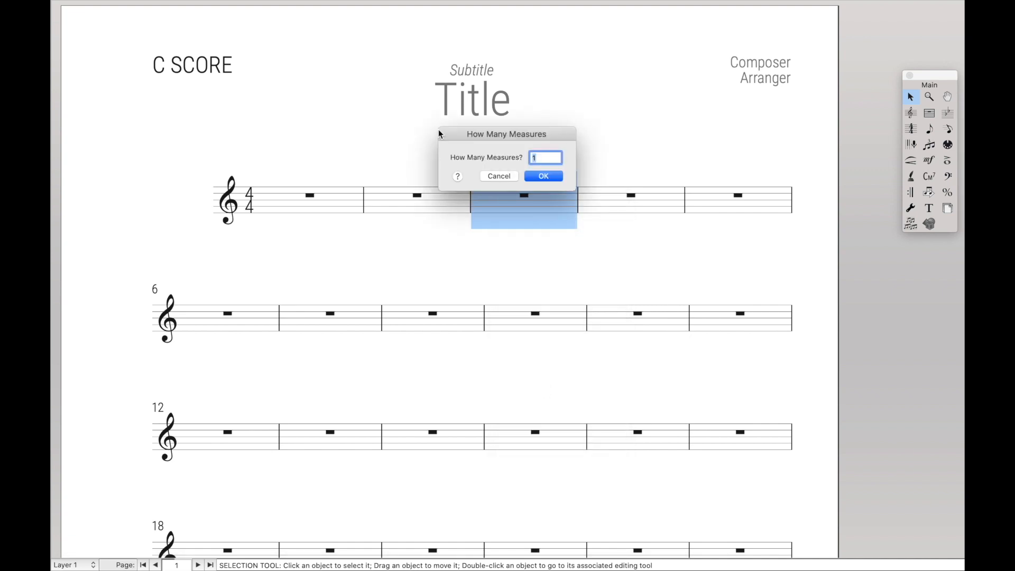
{"action": "left_click", "coordinate": [542, 175]}
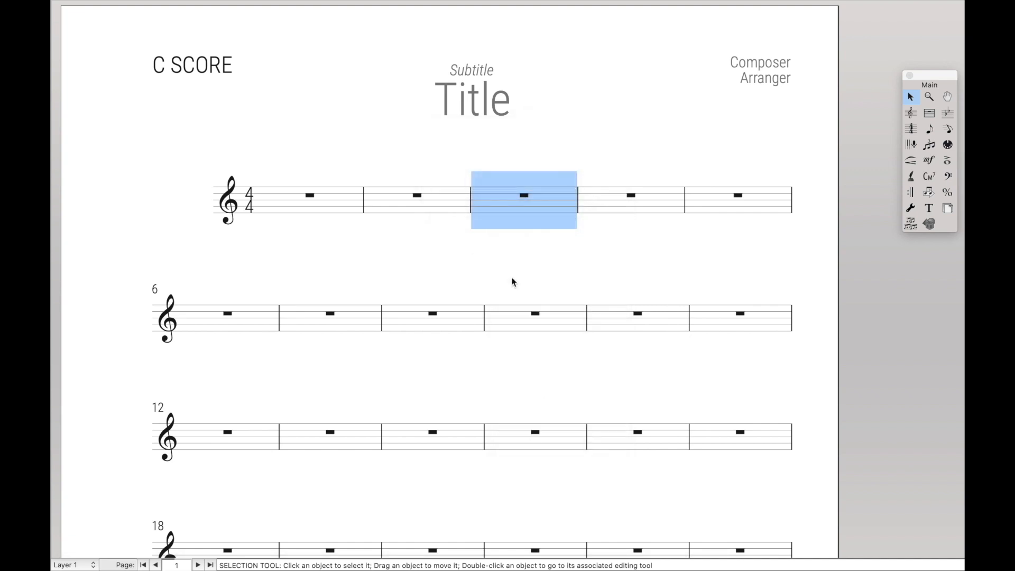
Reopen the Add Measures… prompt from Finale's Edit menu.
{"action": "left_click", "coordinate": [157, 8]}
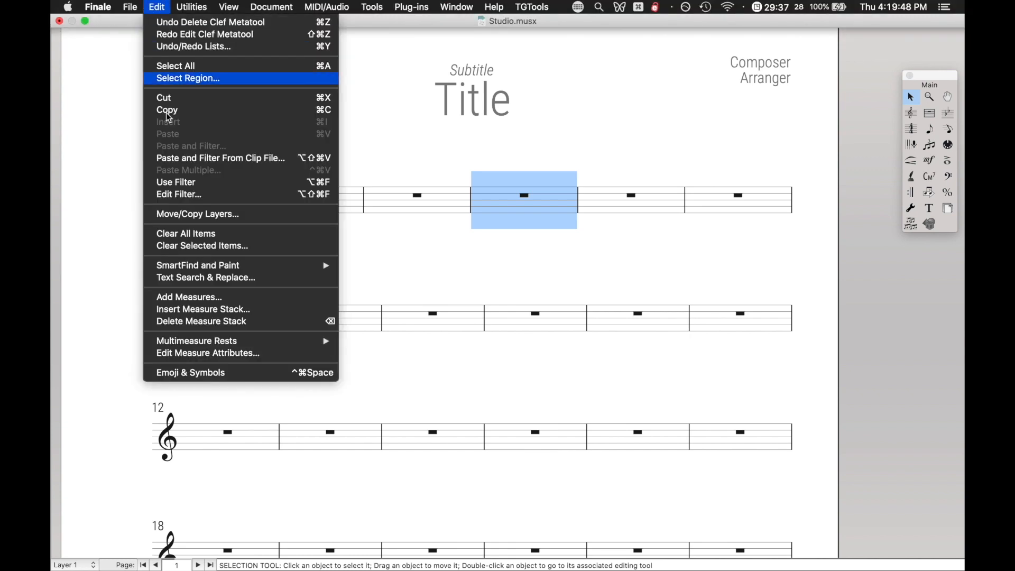
{"action": "left_click", "coordinate": [188, 296]}
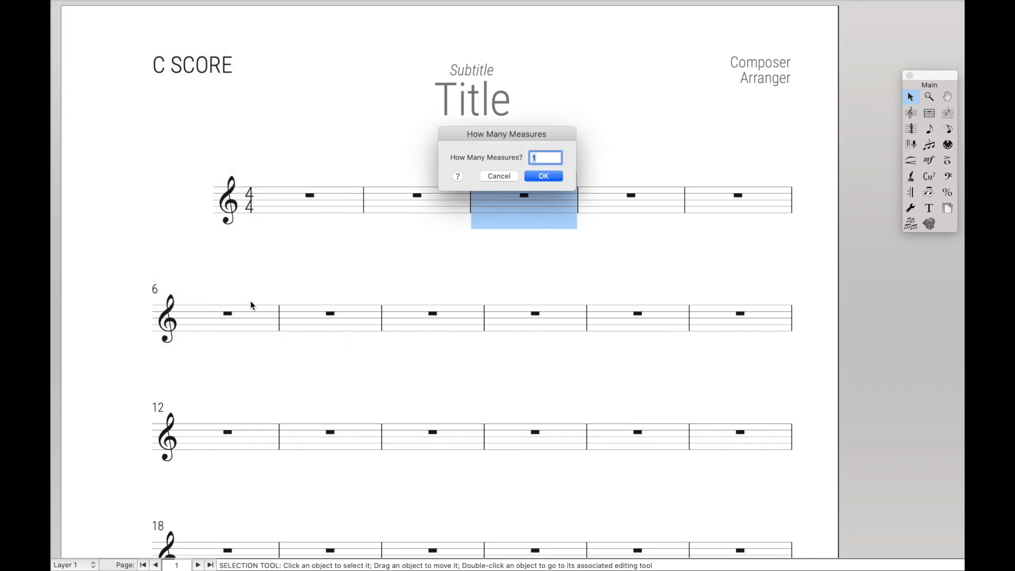
{"action": "mouse_move", "coordinate": [523, 215]}
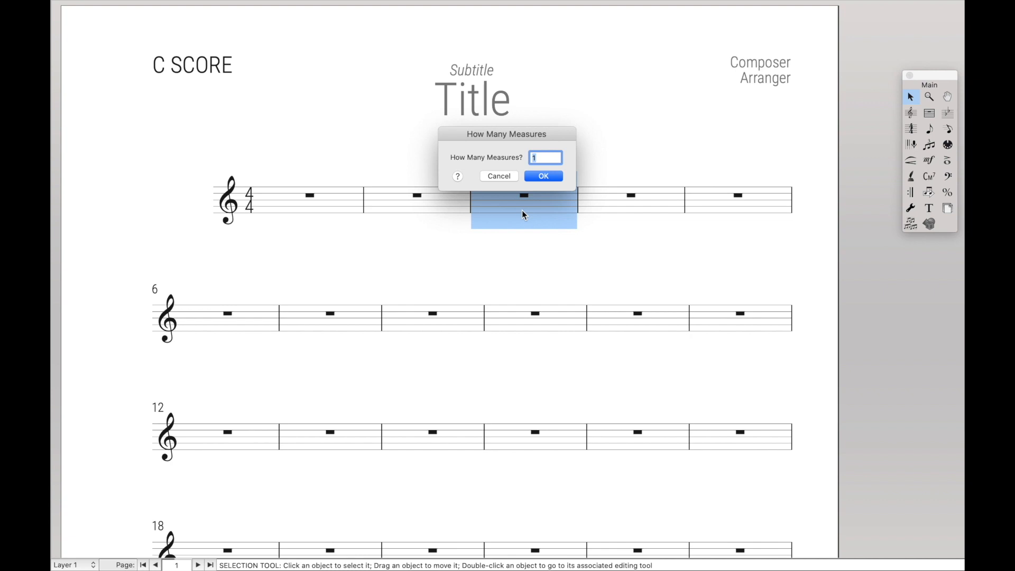
{"action": "mouse_move", "coordinate": [518, 210]}
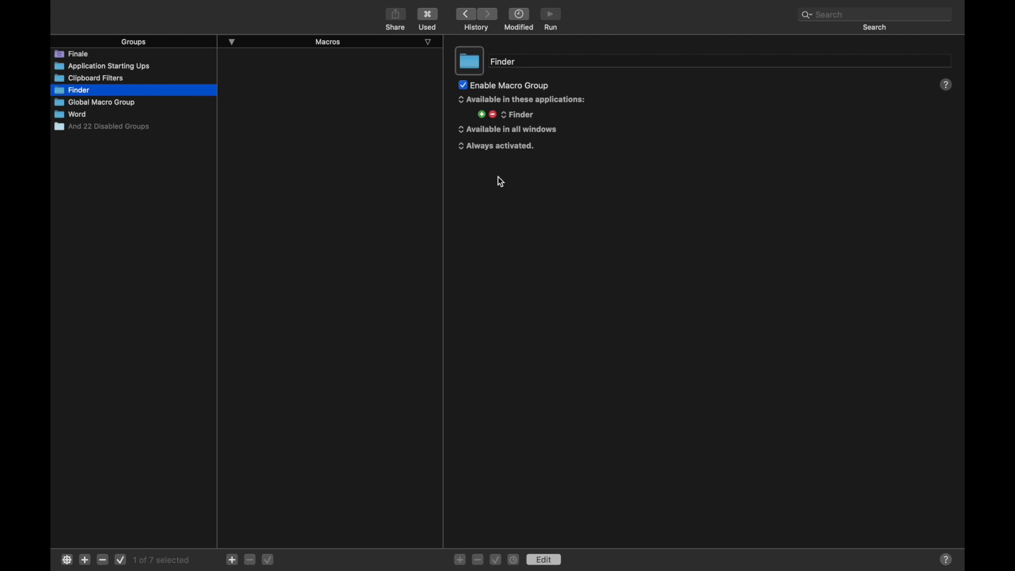
{"action": "mouse_move", "coordinate": [396, 198]}
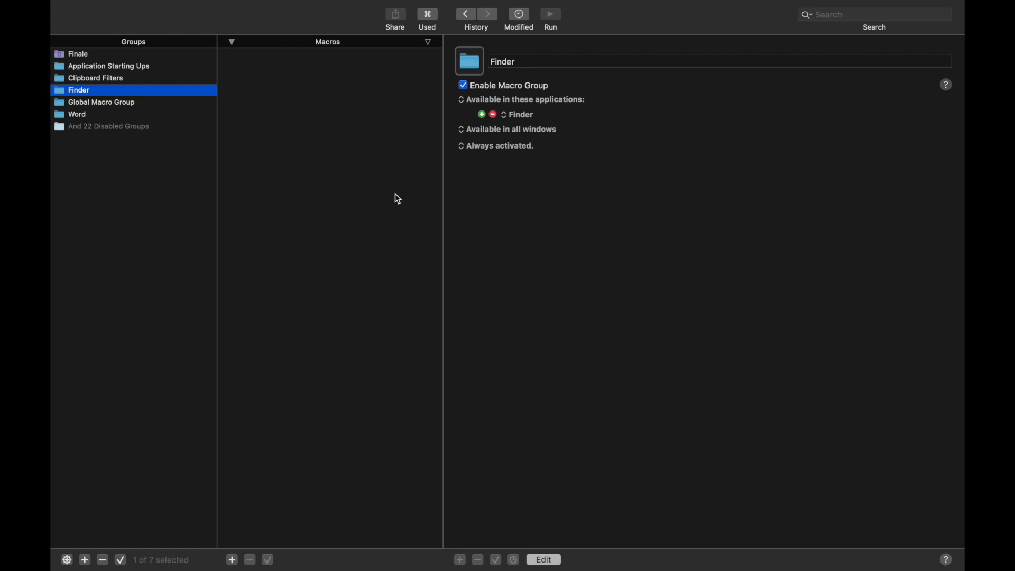
{"action": "mouse_move", "coordinate": [93, 526]}
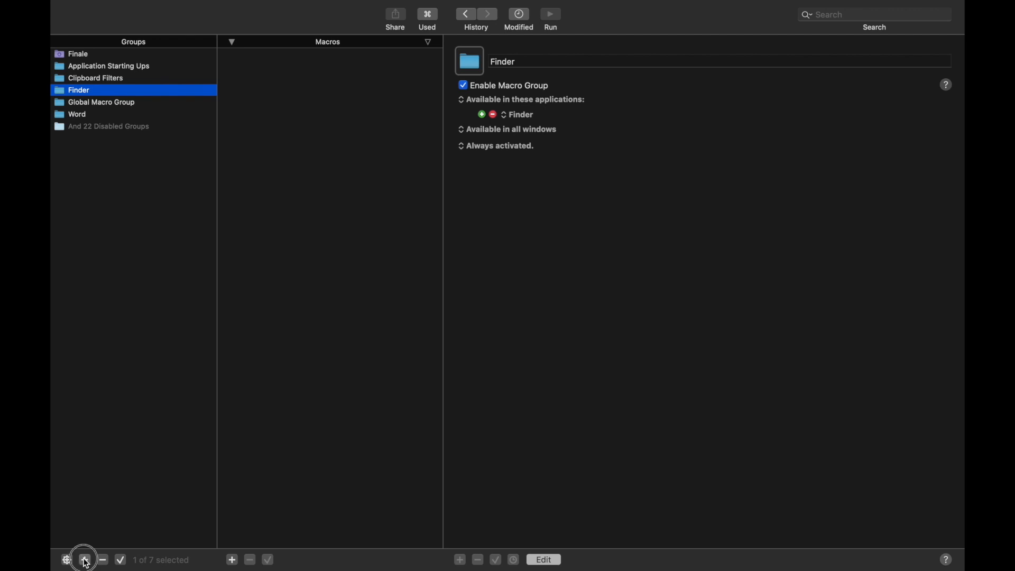
Create a macro group named Finale available only in the Finale application.
{"action": "left_click", "coordinate": [84, 560]}
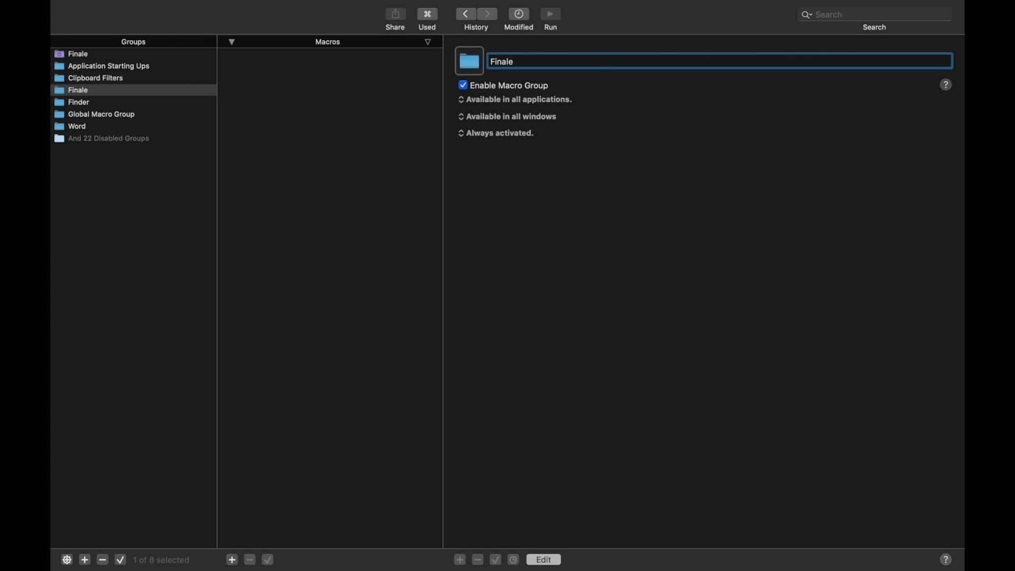
{"action": "mouse_move", "coordinate": [603, 77]}
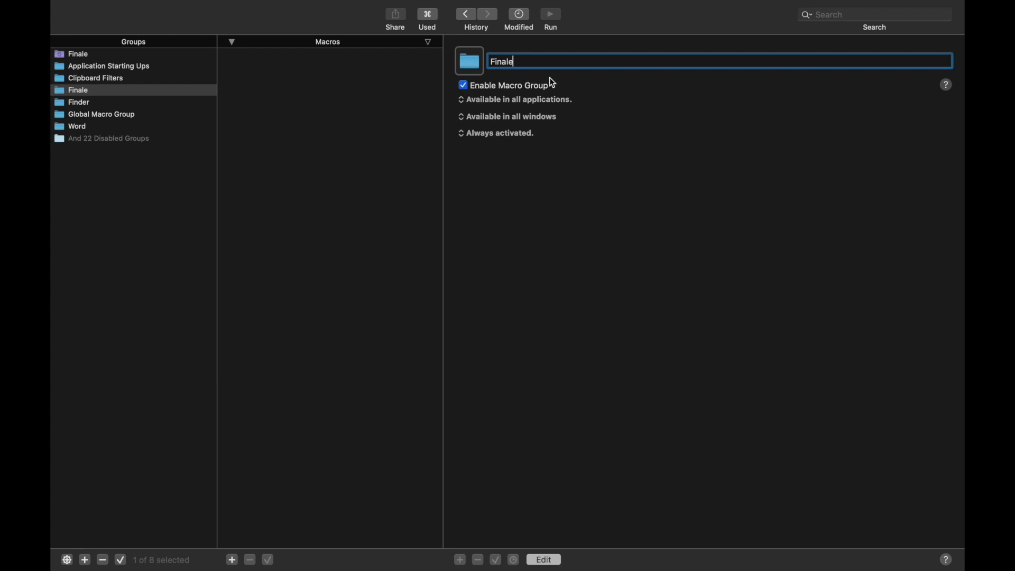
{"action": "left_click", "coordinate": [515, 100]}
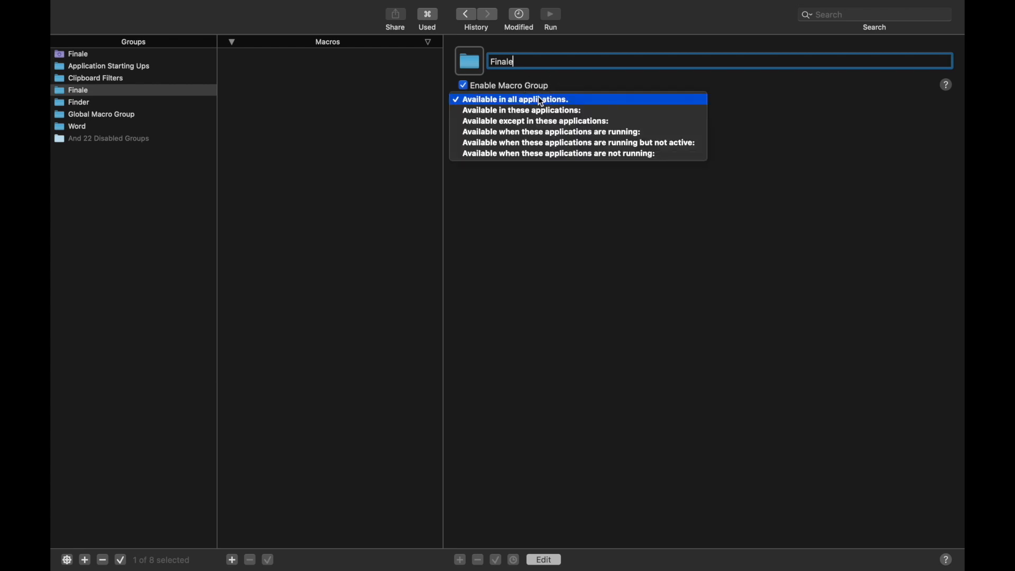
{"action": "left_click", "coordinate": [522, 110]}
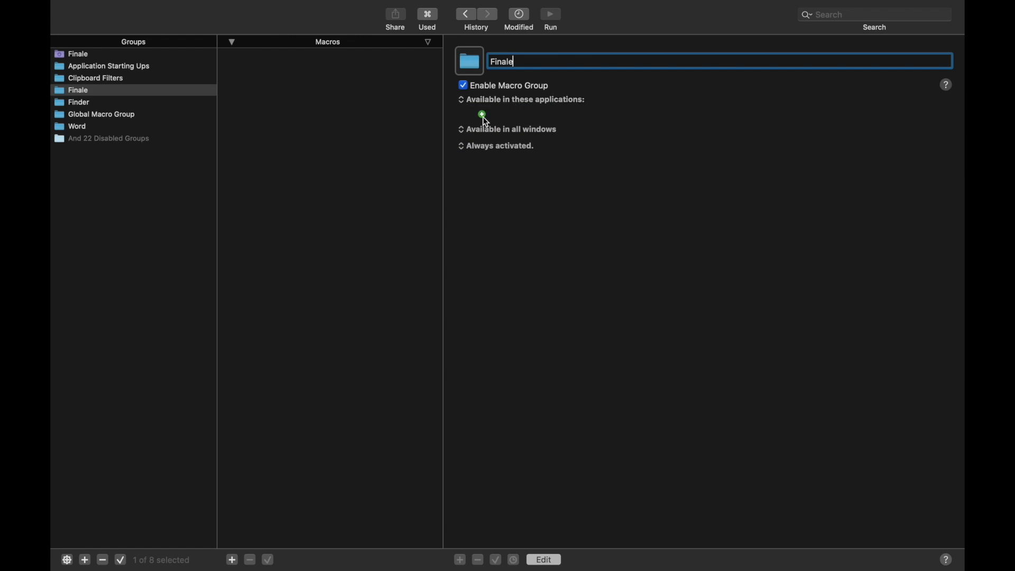
{"action": "left_click", "coordinate": [482, 115]}
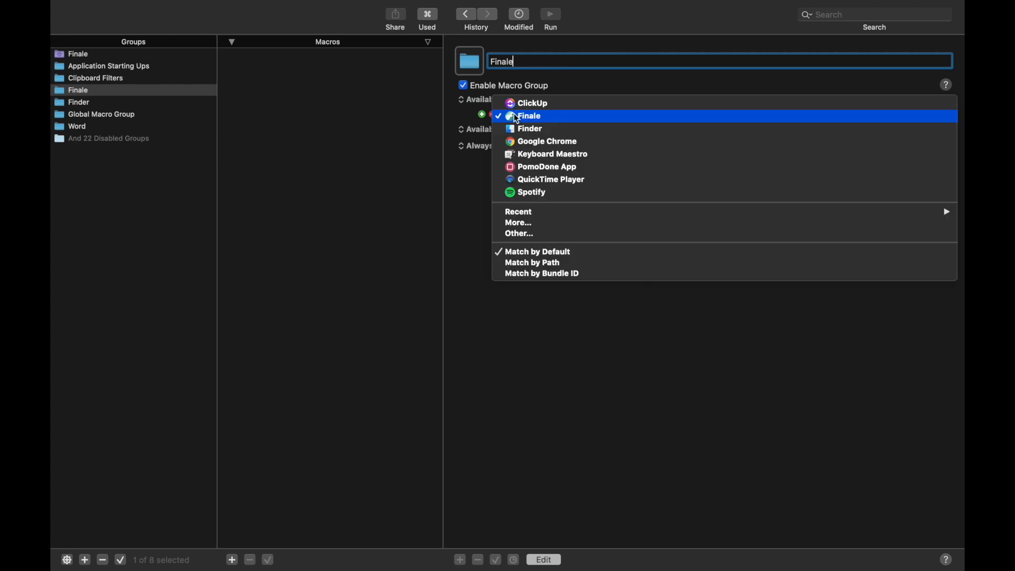
{"action": "mouse_move", "coordinate": [552, 154]}
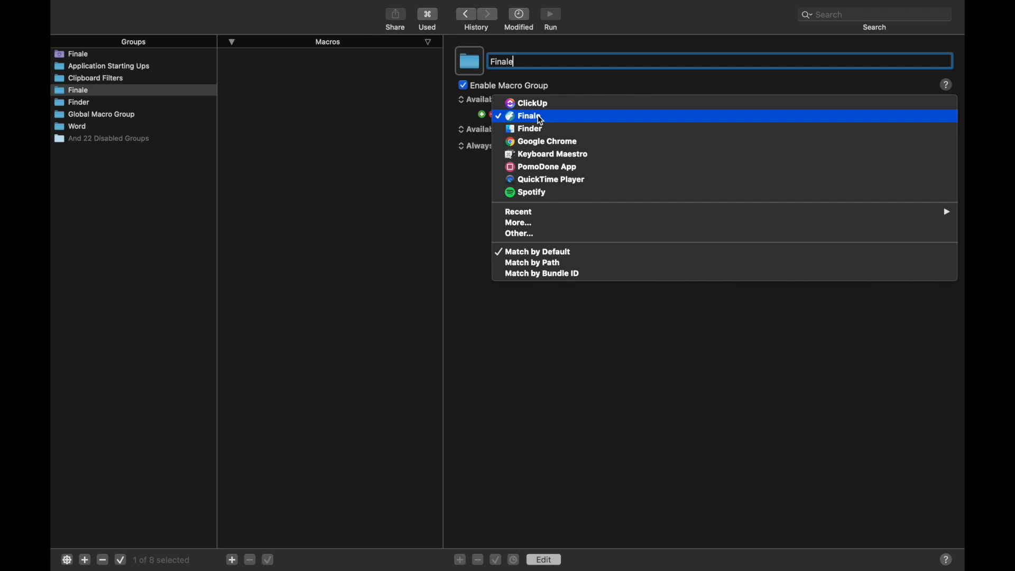
{"action": "left_click", "coordinate": [526, 115]}
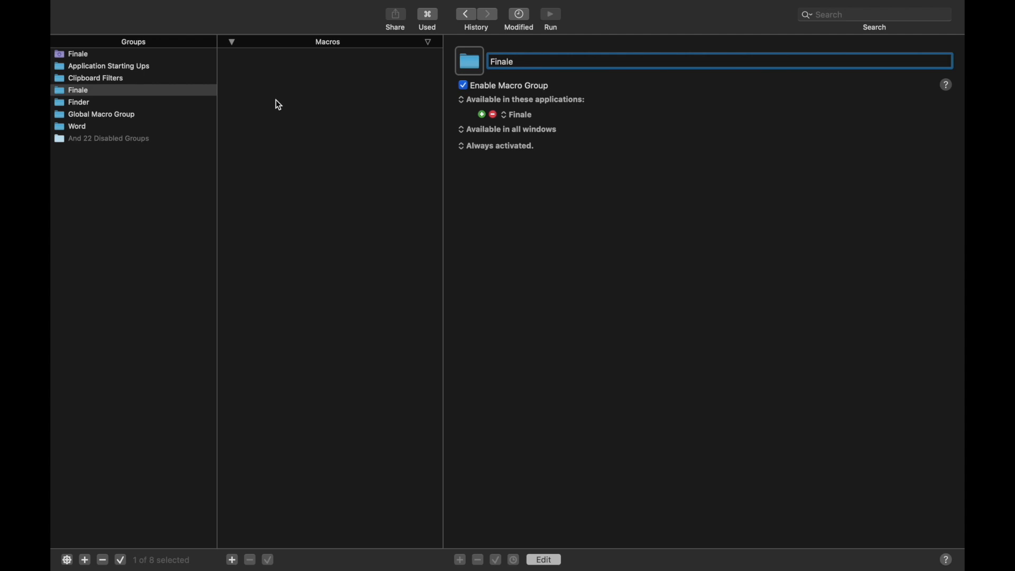
{"action": "left_click", "coordinate": [511, 61]}
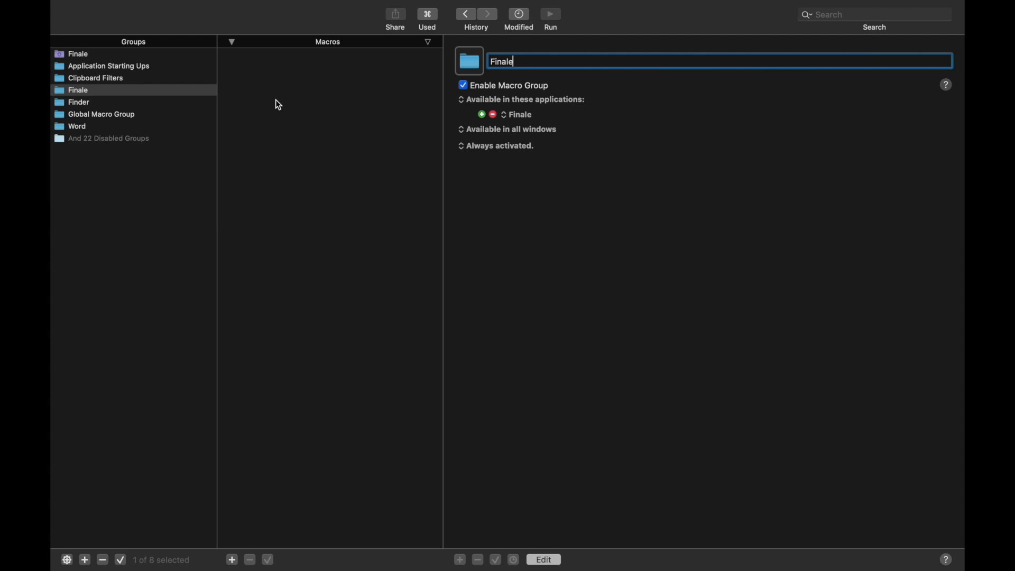
{"action": "mouse_move", "coordinate": [263, 373]}
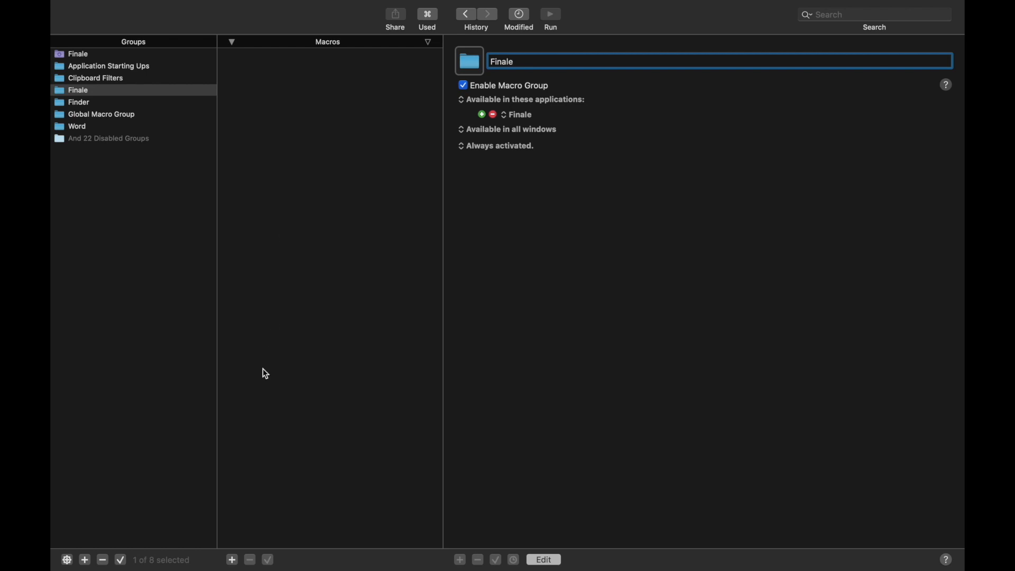
{"action": "mouse_move", "coordinate": [232, 560]}
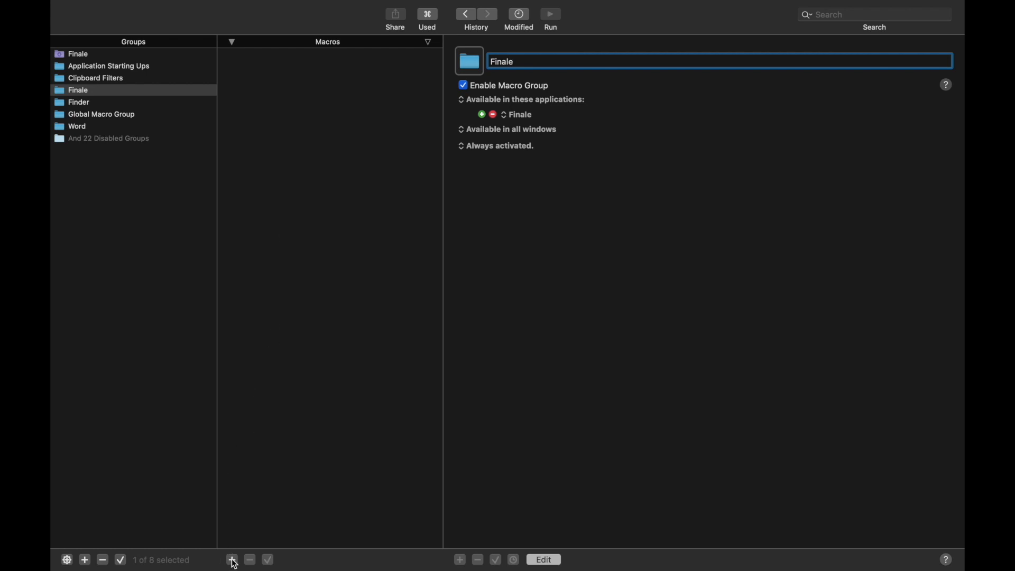
Add a new macro to the Finale group named Add Measures.
{"action": "left_click", "coordinate": [232, 560]}
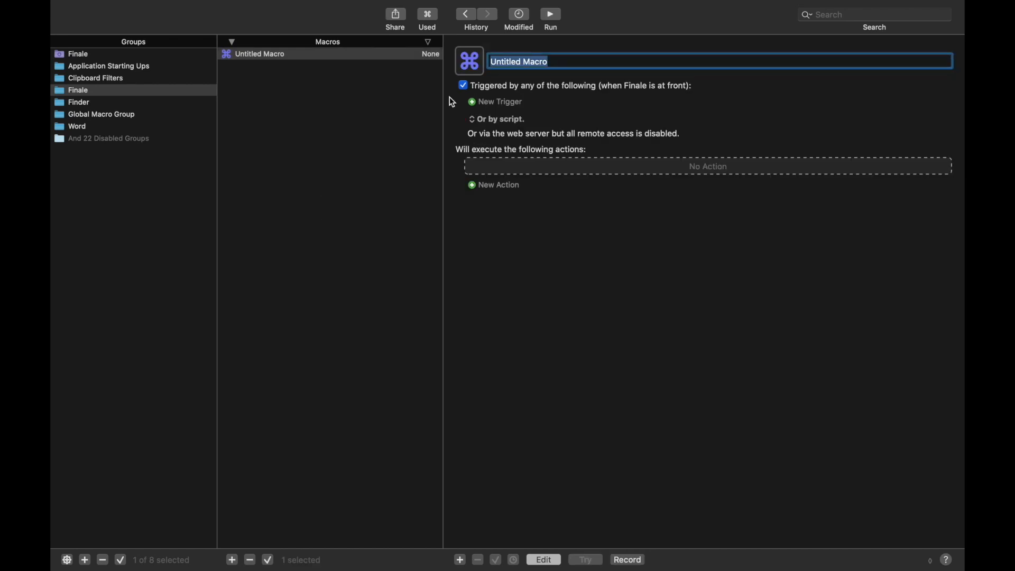
{"action": "type", "text": "Ad"}
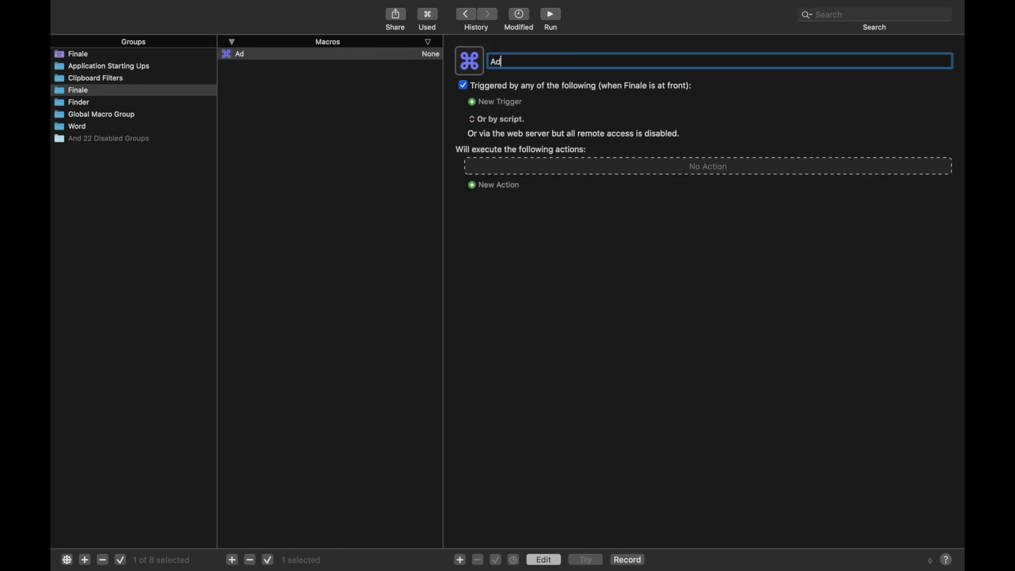
{"action": "type", "text": "d Measures"}
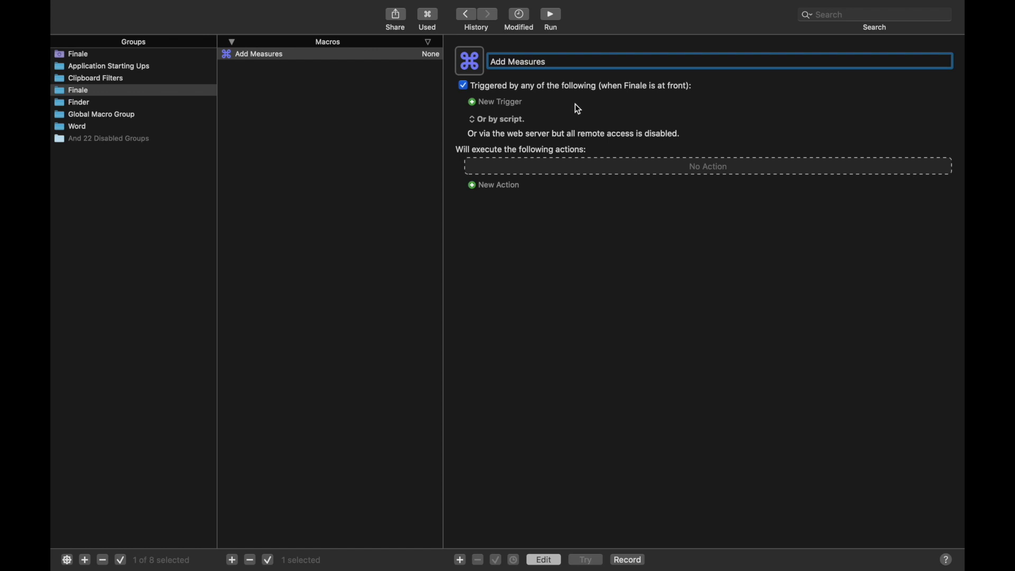
Give Add Measures a hot key trigger ⇧⌘M firing when pressed.
{"action": "left_click", "coordinate": [498, 101]}
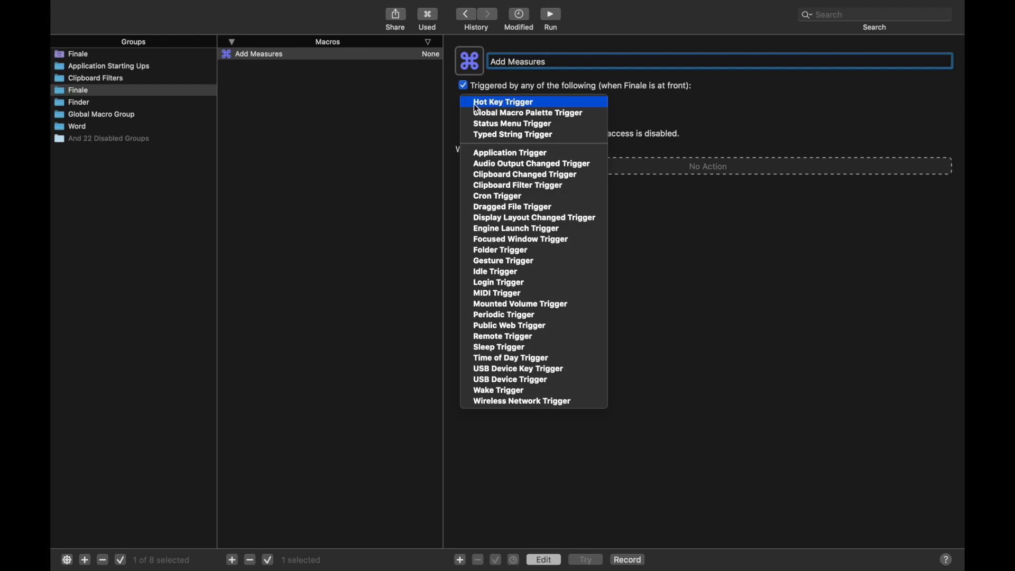
{"action": "mouse_move", "coordinate": [546, 106]}
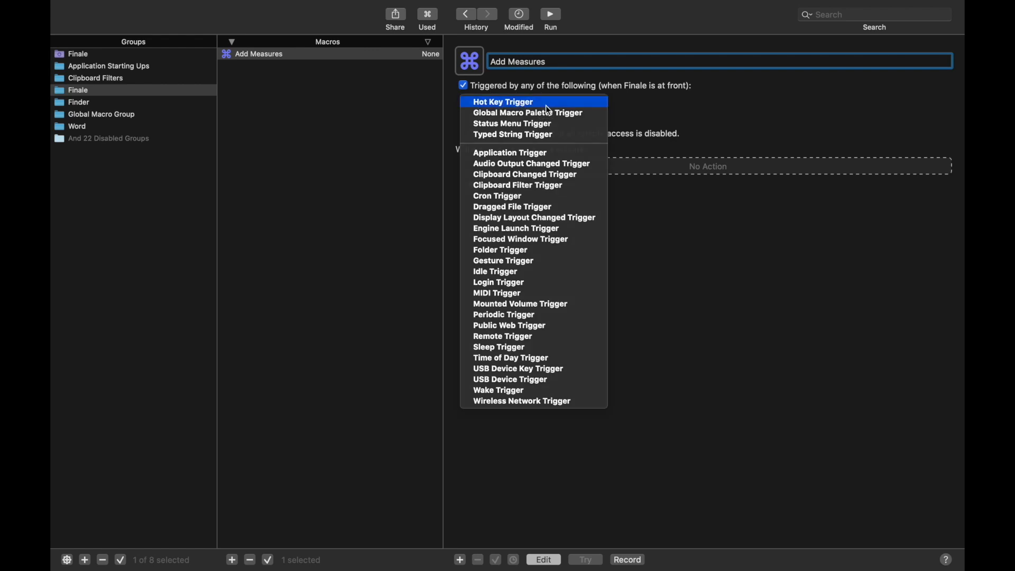
{"action": "left_click", "coordinate": [502, 102]}
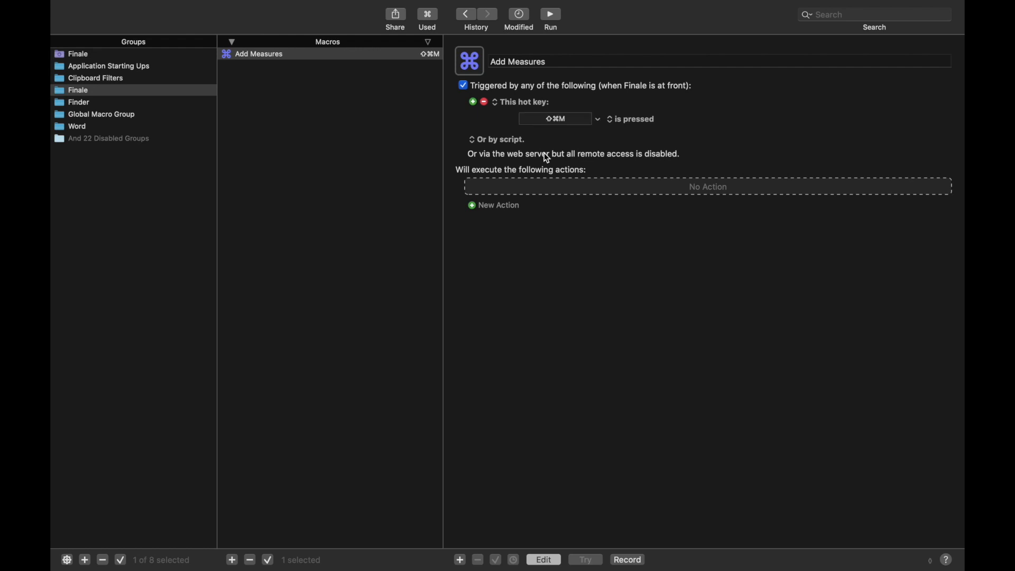
{"action": "mouse_move", "coordinate": [490, 125]}
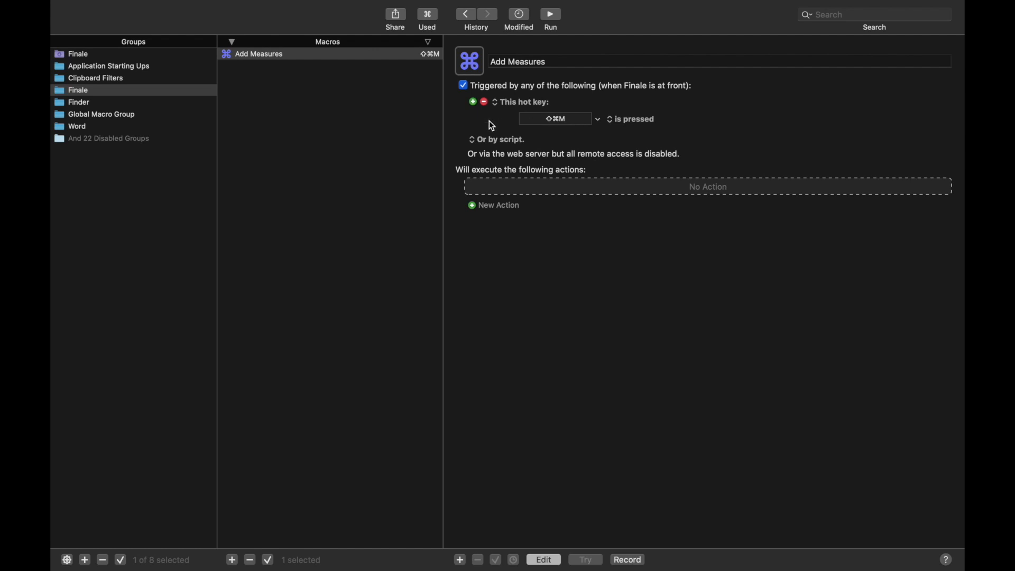
{"action": "left_click", "coordinate": [554, 118]}
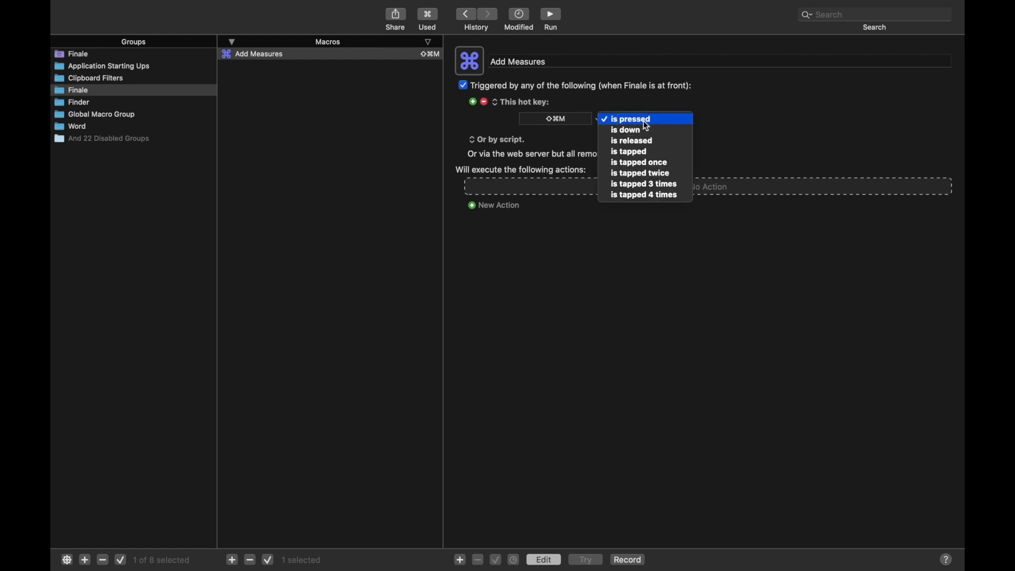
{"action": "mouse_move", "coordinate": [643, 183]}
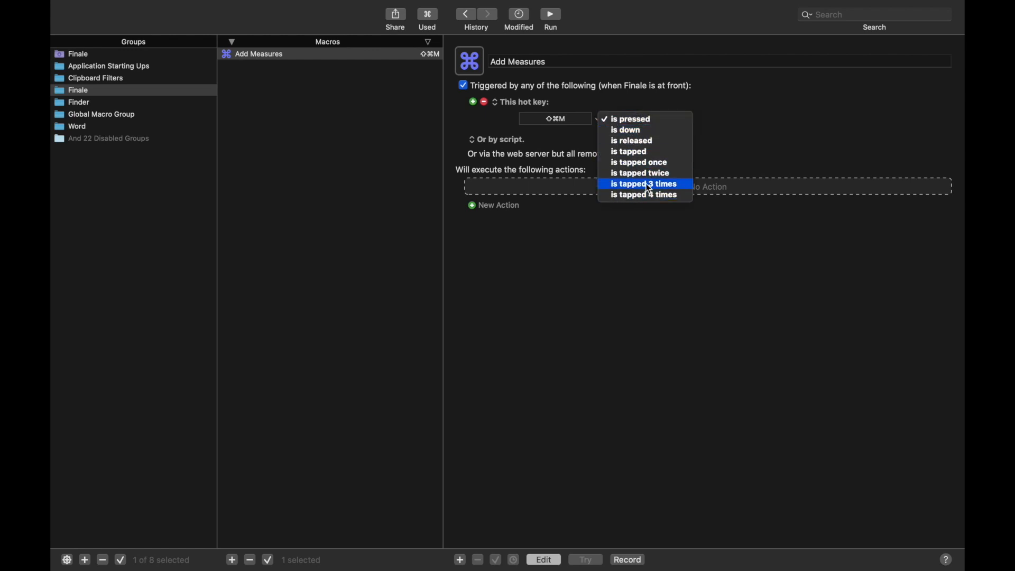
{"action": "left_click", "coordinate": [629, 118]}
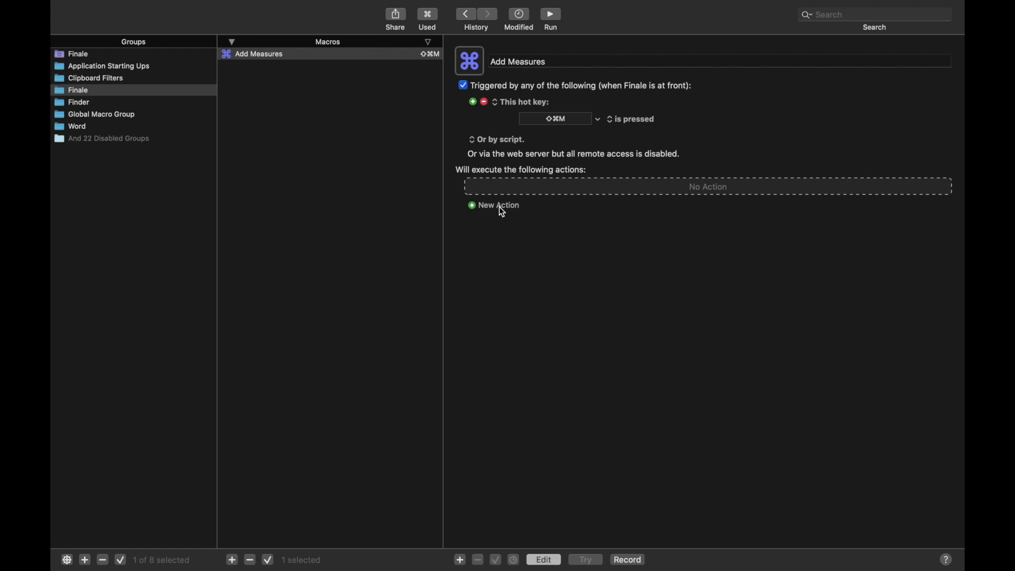
Show the actions library filtered to actions matching 'menu'.
{"action": "left_click", "coordinate": [498, 205]}
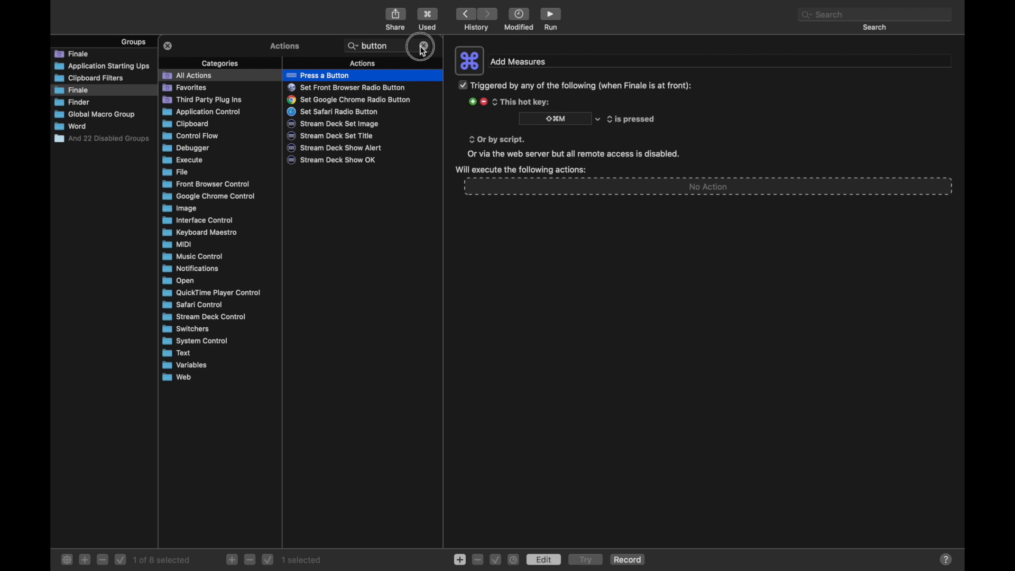
{"action": "left_click", "coordinate": [423, 46]}
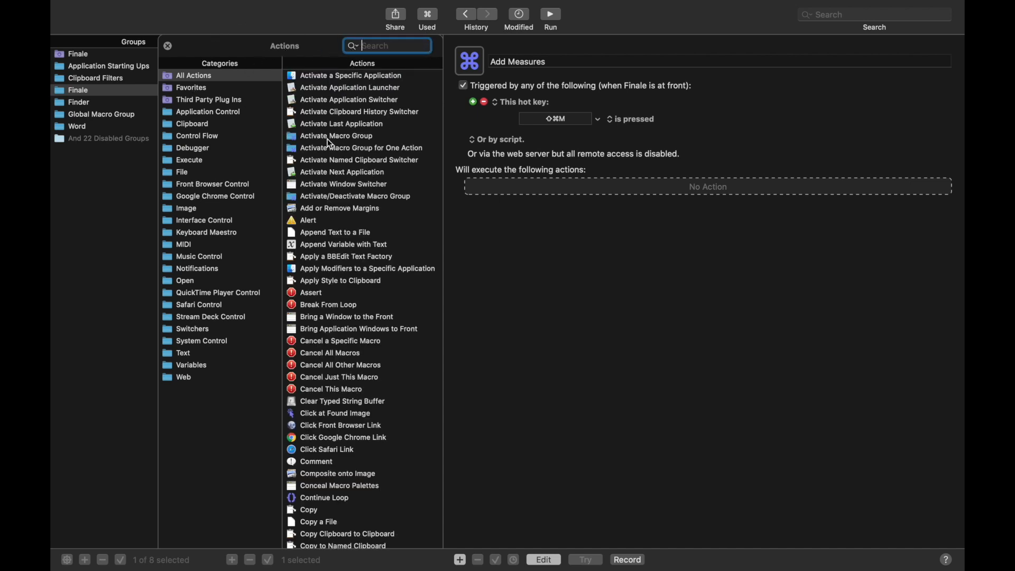
{"action": "type", "text": "m"}
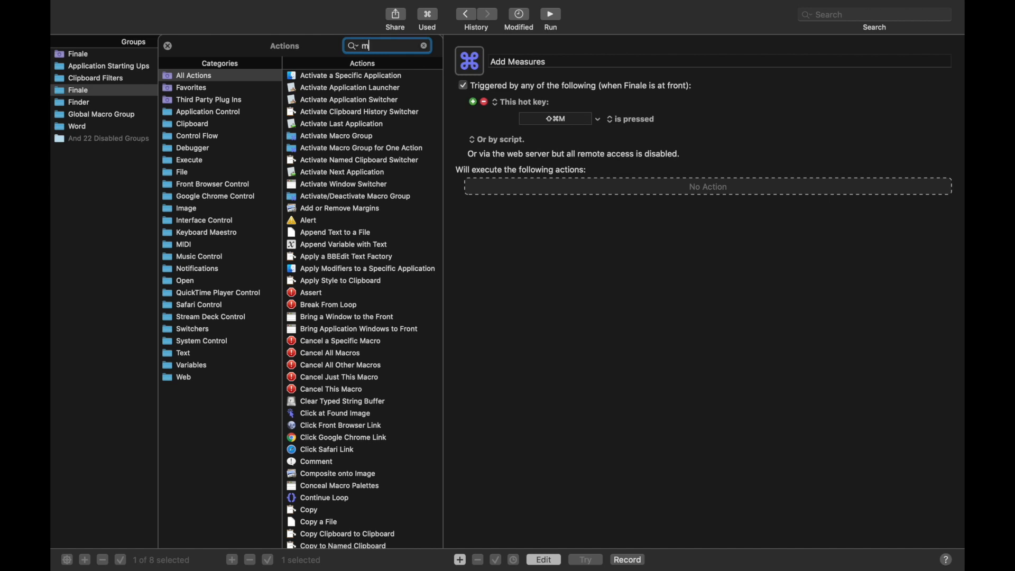
{"action": "type", "text": "enu"}
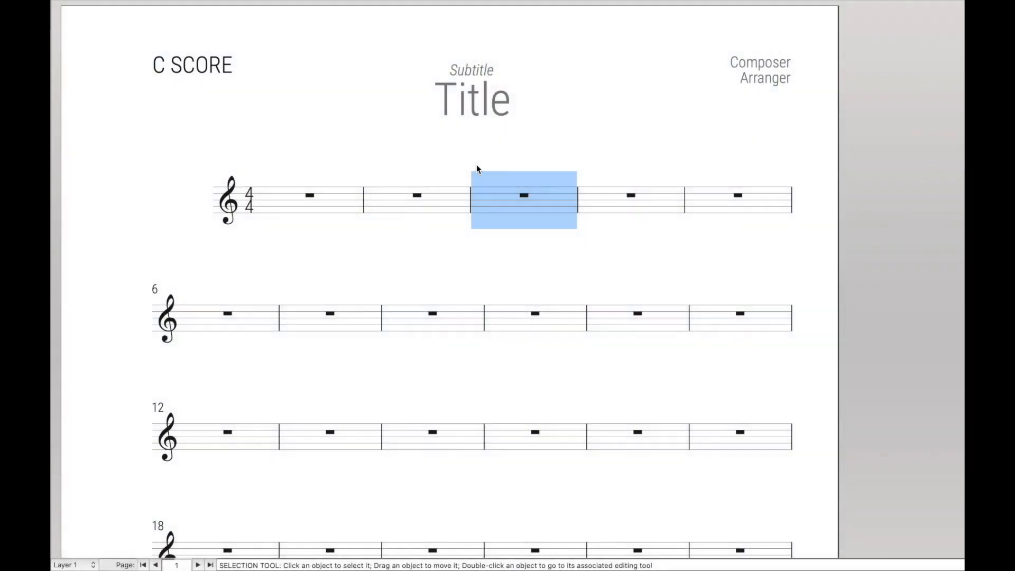
{"action": "right_click", "coordinate": [523, 195]}
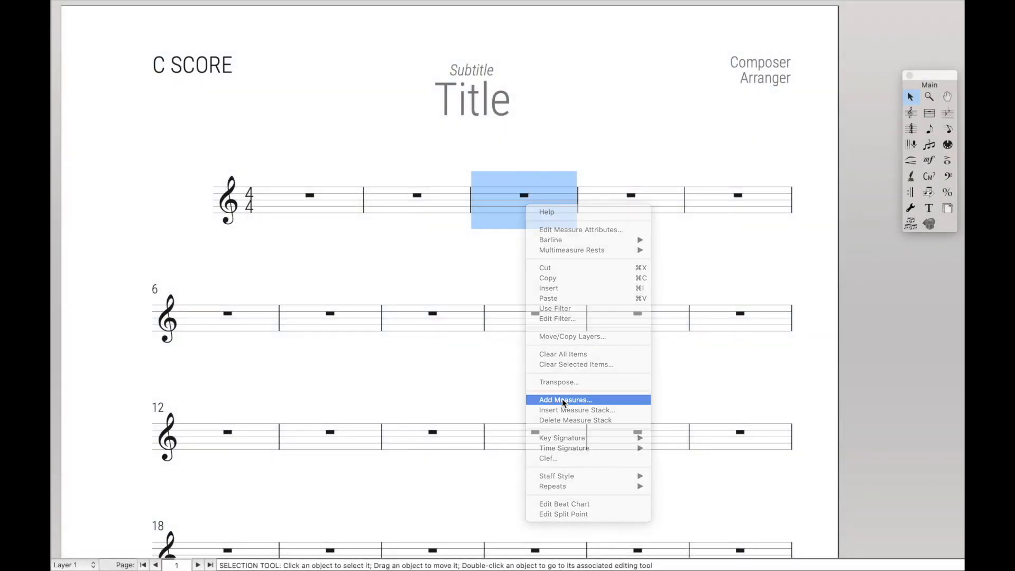
{"action": "left_click", "coordinate": [564, 399]}
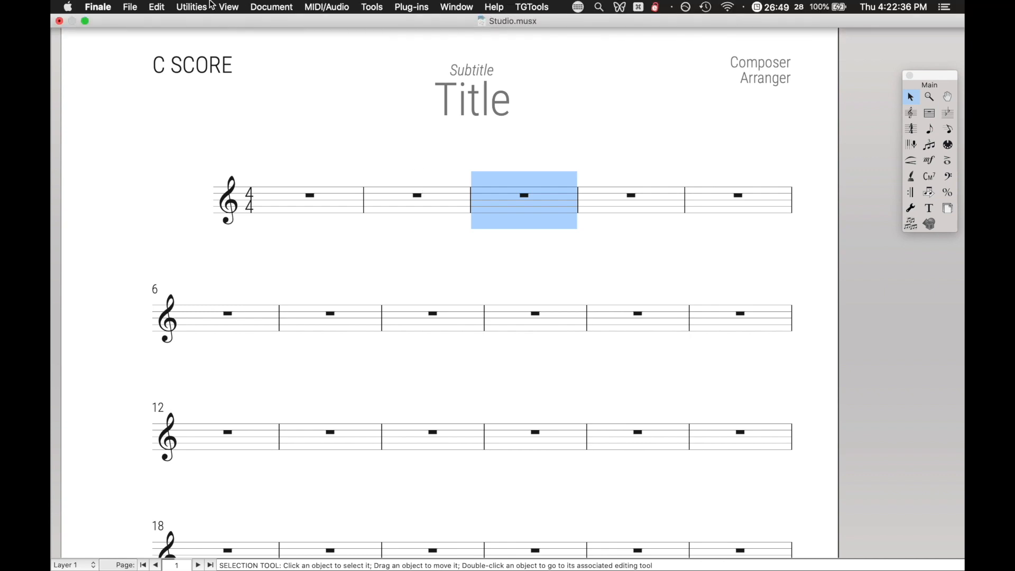
{"action": "left_click", "coordinate": [156, 7]}
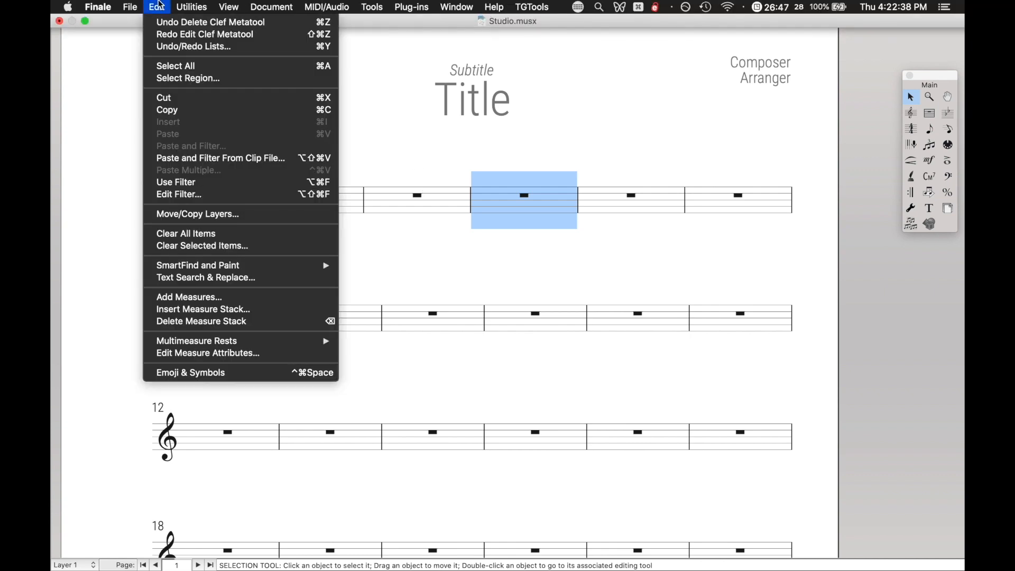
{"action": "mouse_move", "coordinate": [189, 296]}
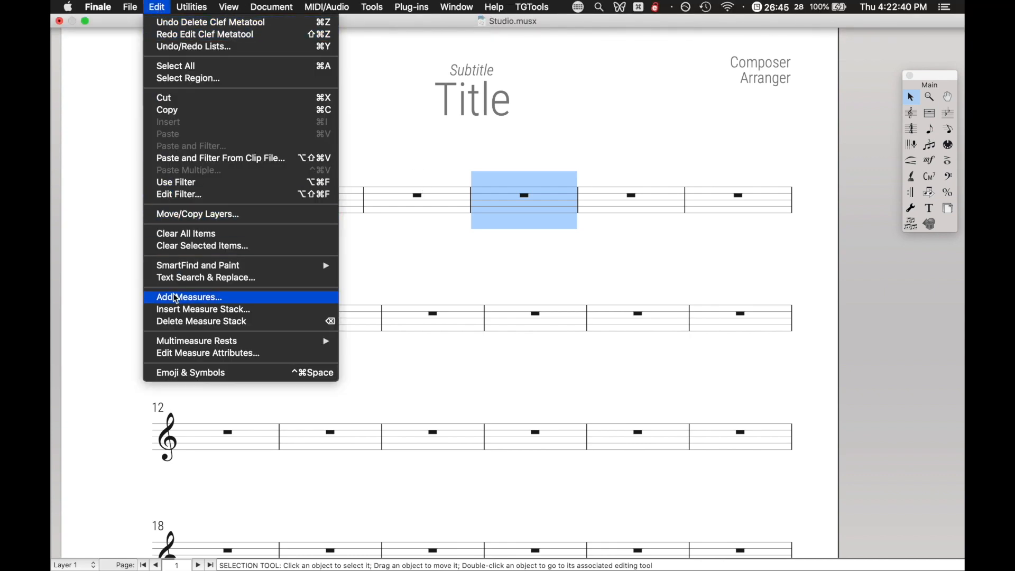
{"action": "left_click", "coordinate": [188, 296]}
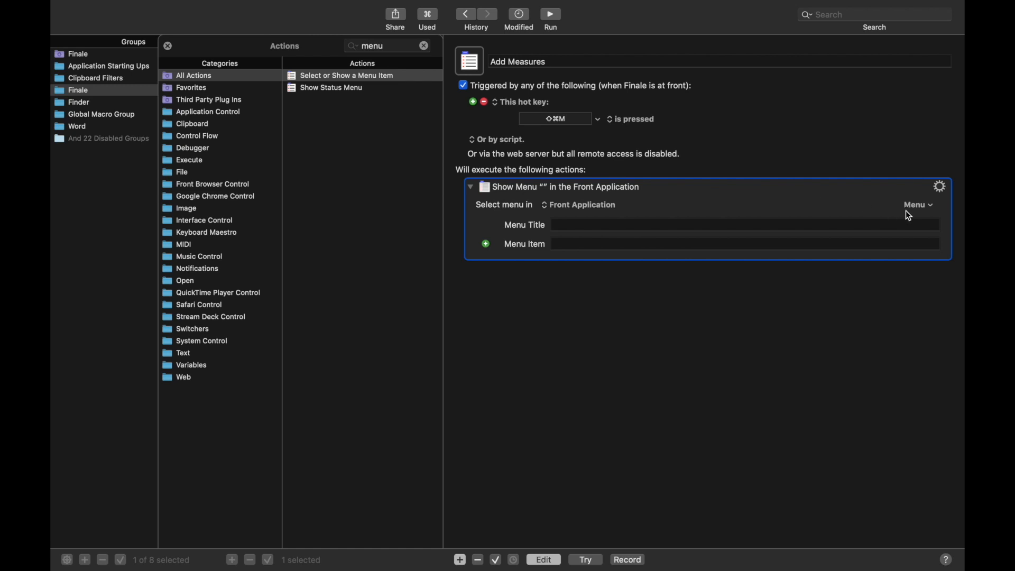
Set the Select Menu Item action to Finale > Edit > Add Measures….
{"action": "left_click", "coordinate": [916, 204]}
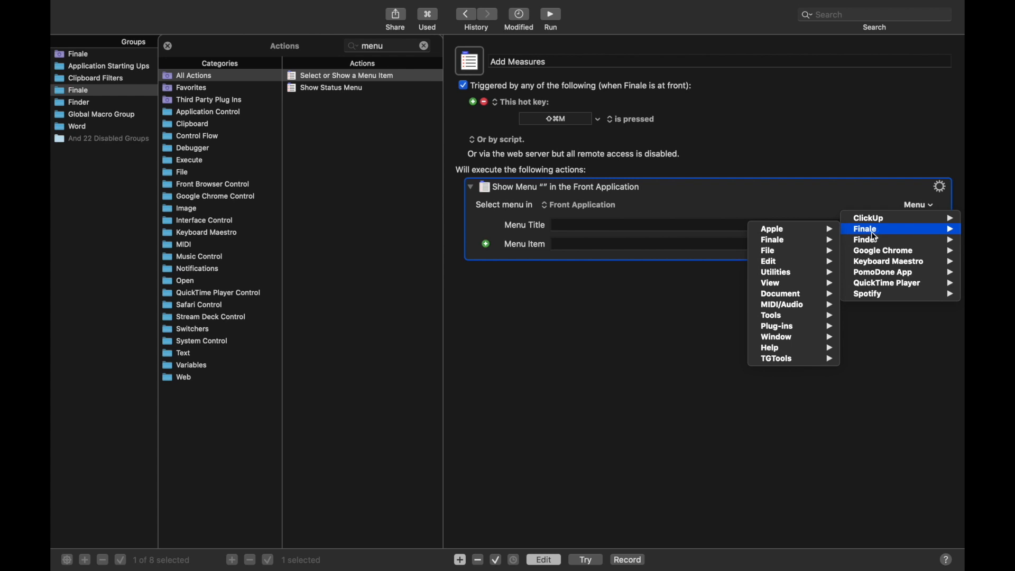
{"action": "mouse_move", "coordinate": [768, 262]}
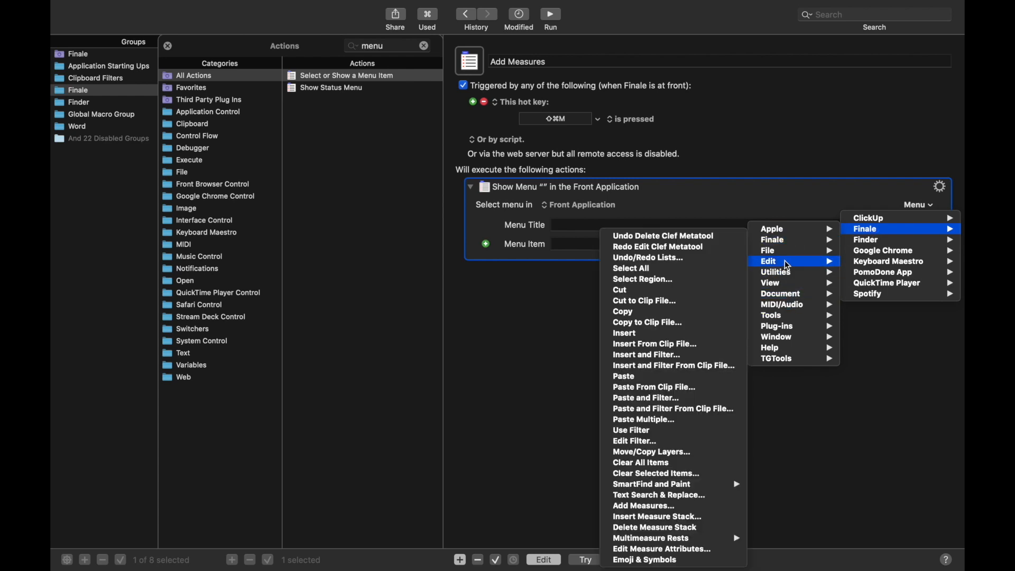
{"action": "mouse_move", "coordinate": [691, 387]}
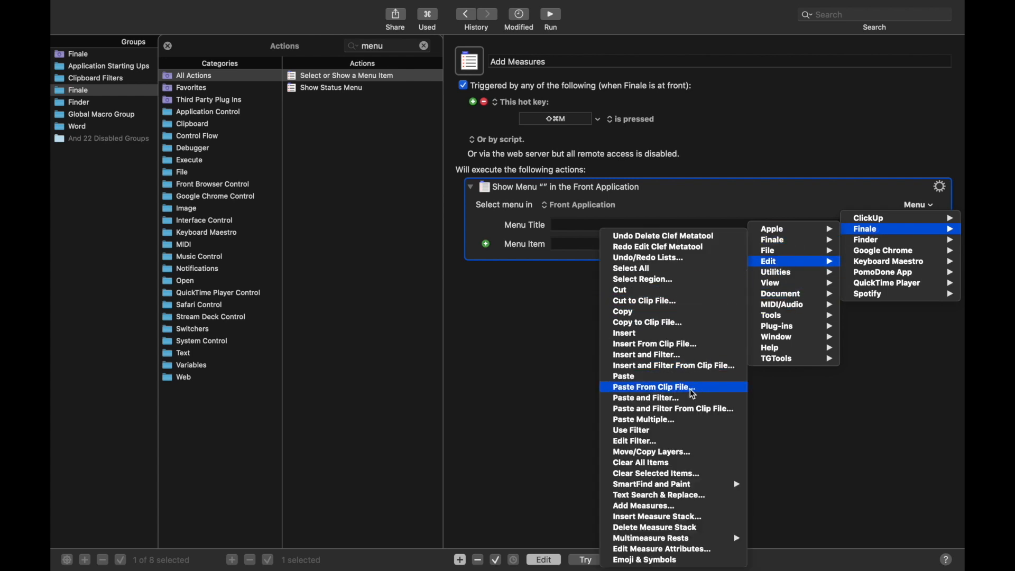
{"action": "left_click", "coordinate": [643, 505]}
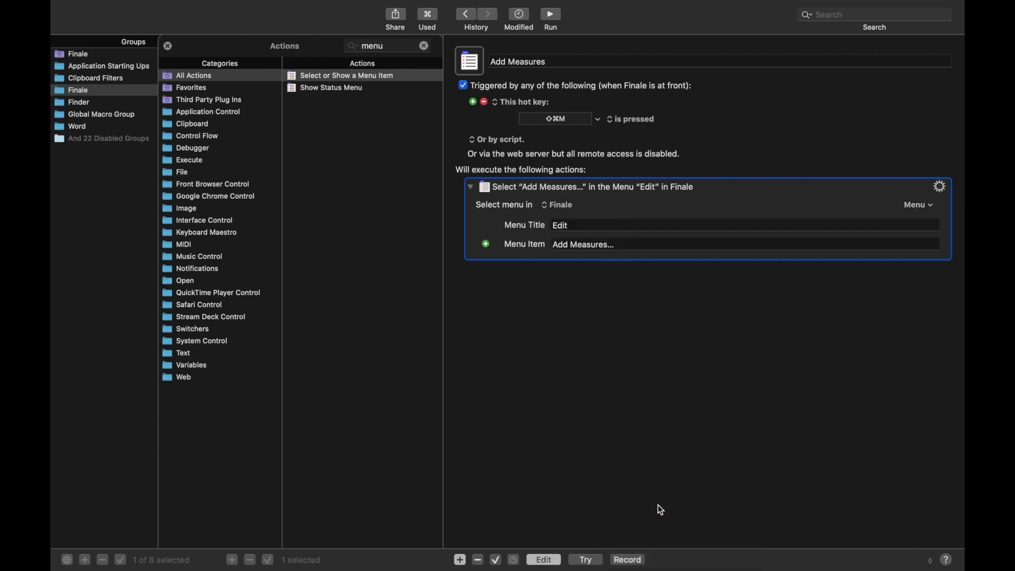
{"action": "mouse_move", "coordinate": [613, 306]}
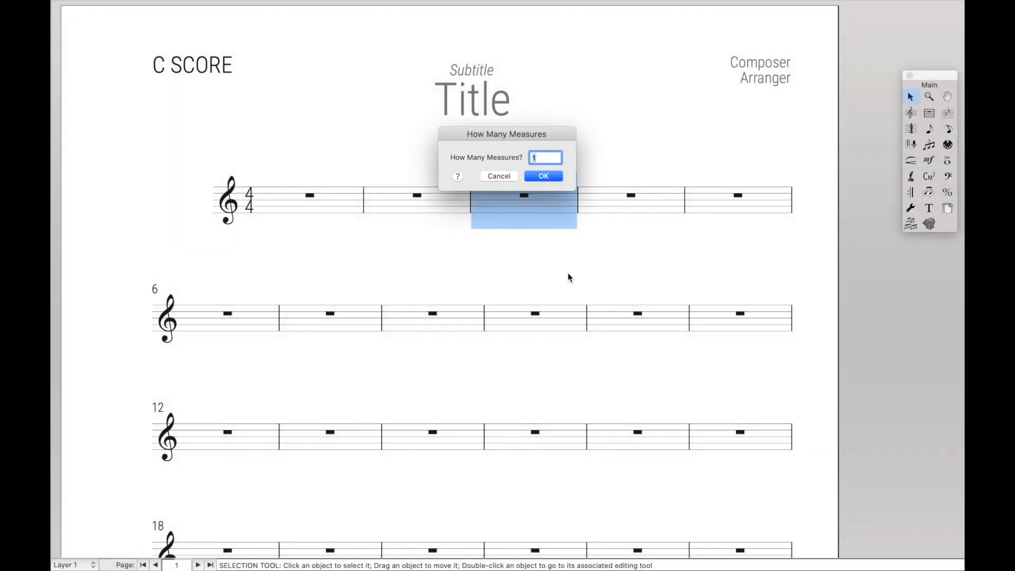
{"action": "mouse_move", "coordinate": [527, 197]}
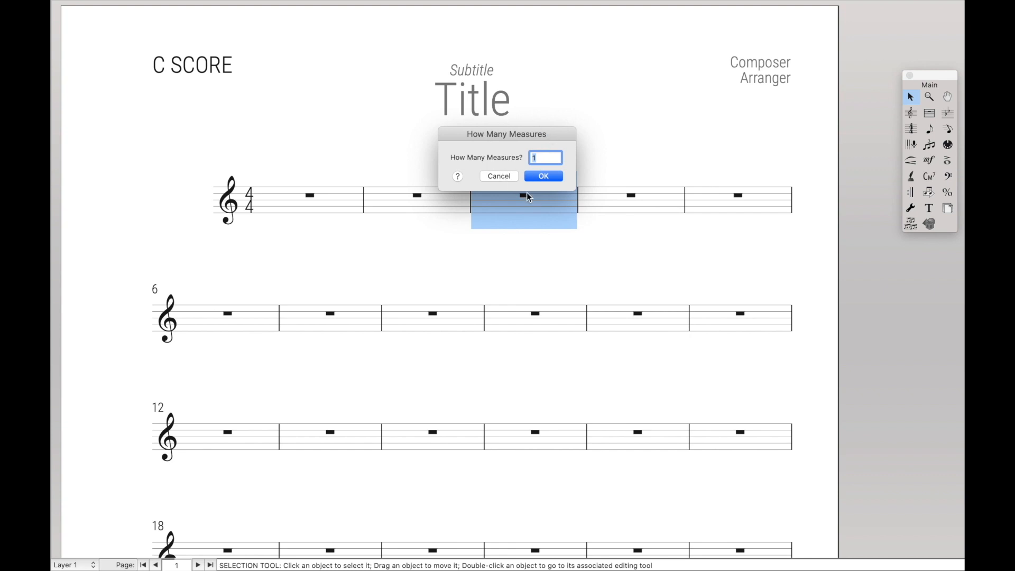
Add 4 measures via ⇧⌘M twice, extending the score onto a second page.
{"action": "type", "text": "4"}
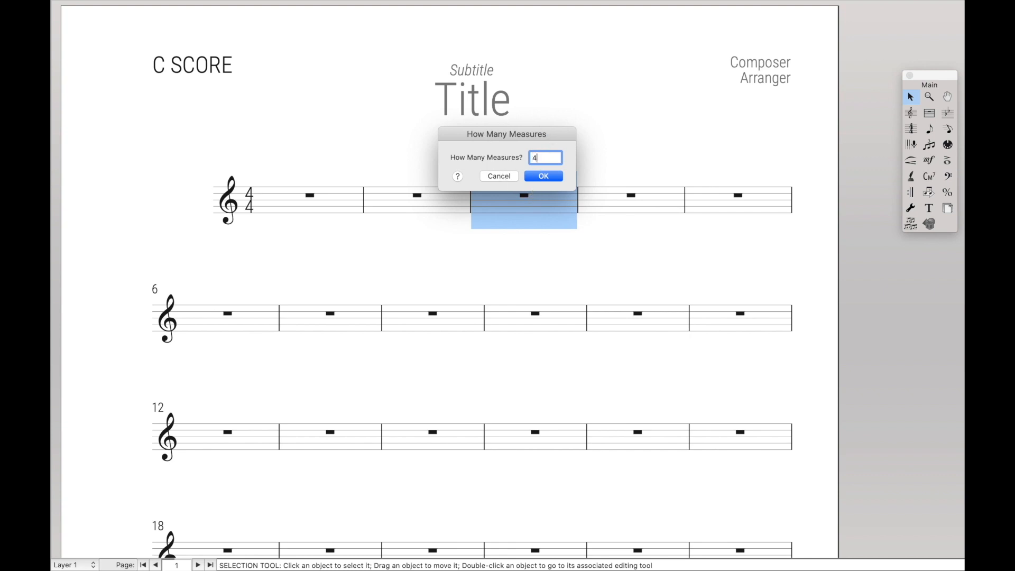
{"action": "left_click", "coordinate": [542, 177]}
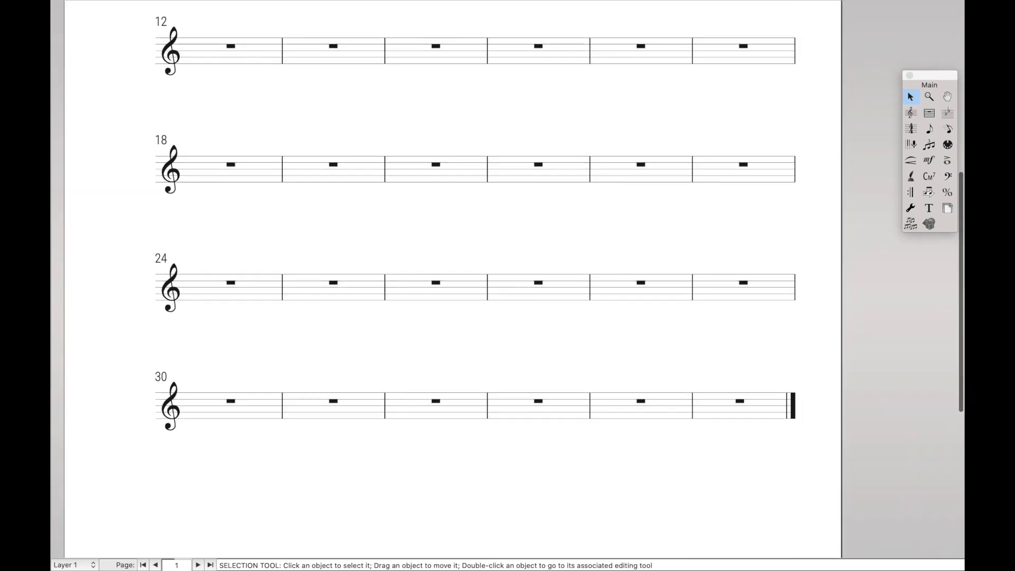
{"action": "scroll", "scroll_direction": "down", "scroll_amount": 3}
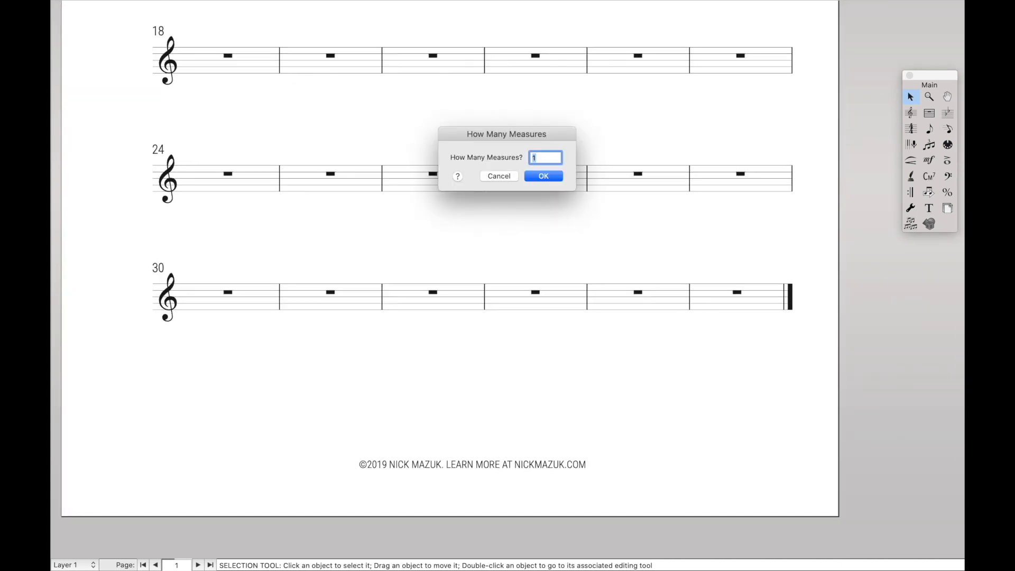
{"action": "left_click", "coordinate": [543, 175]}
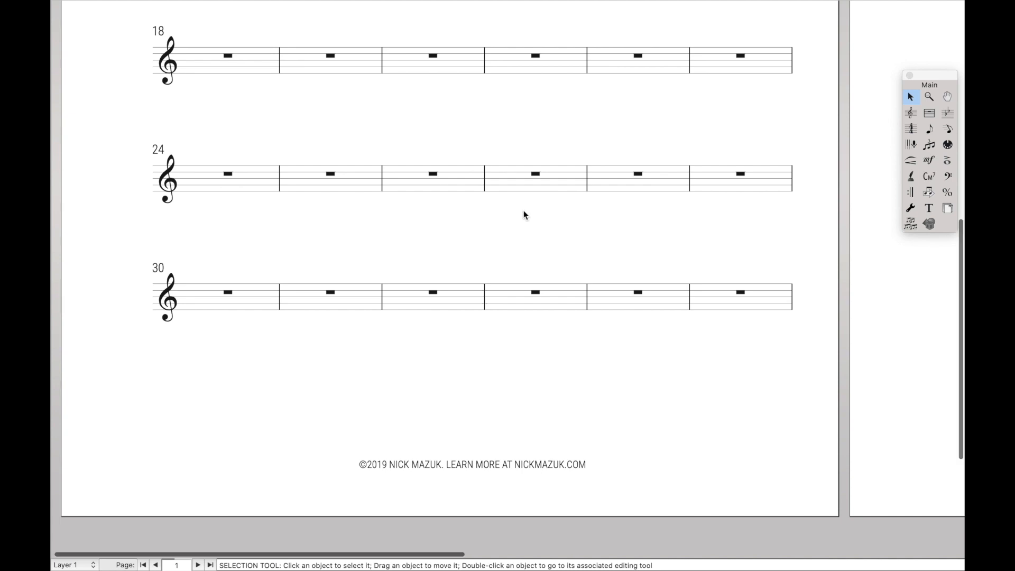
{"action": "left_click", "coordinate": [197, 564]}
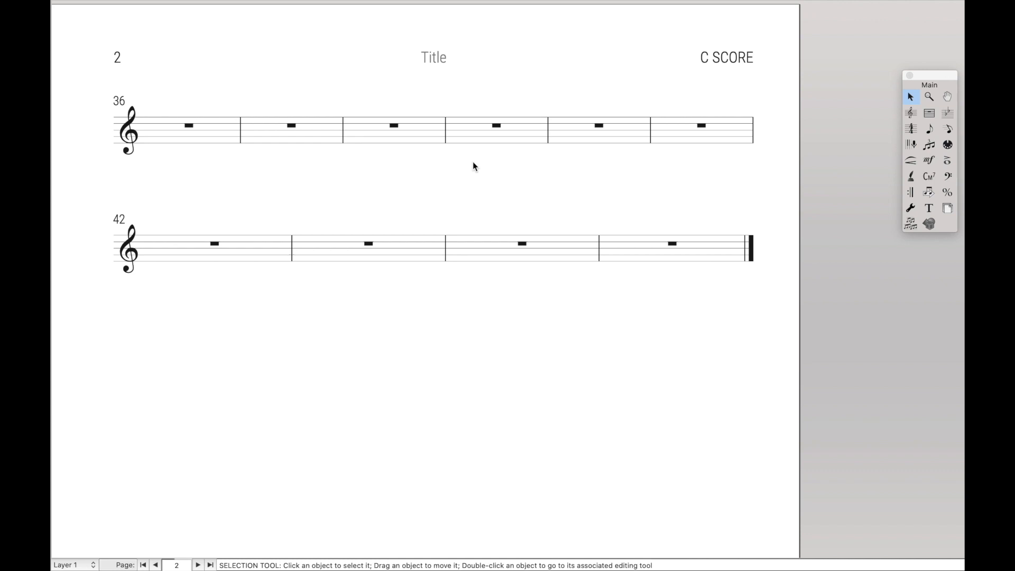
Switch to the two-staff score and select measure 3 with the mf whole note.
{"action": "left_click", "coordinate": [155, 565]}
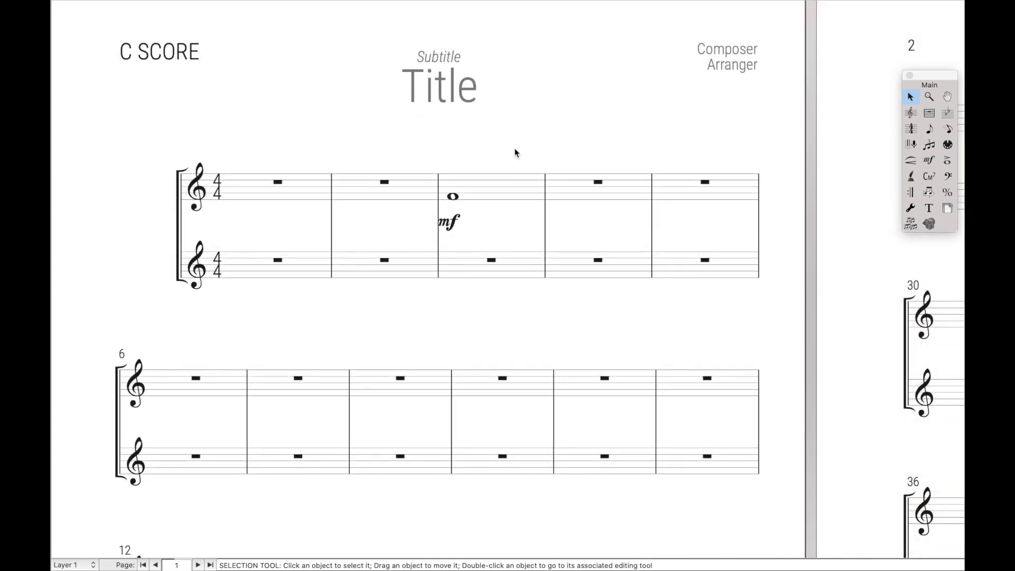
{"action": "mouse_move", "coordinate": [482, 189]}
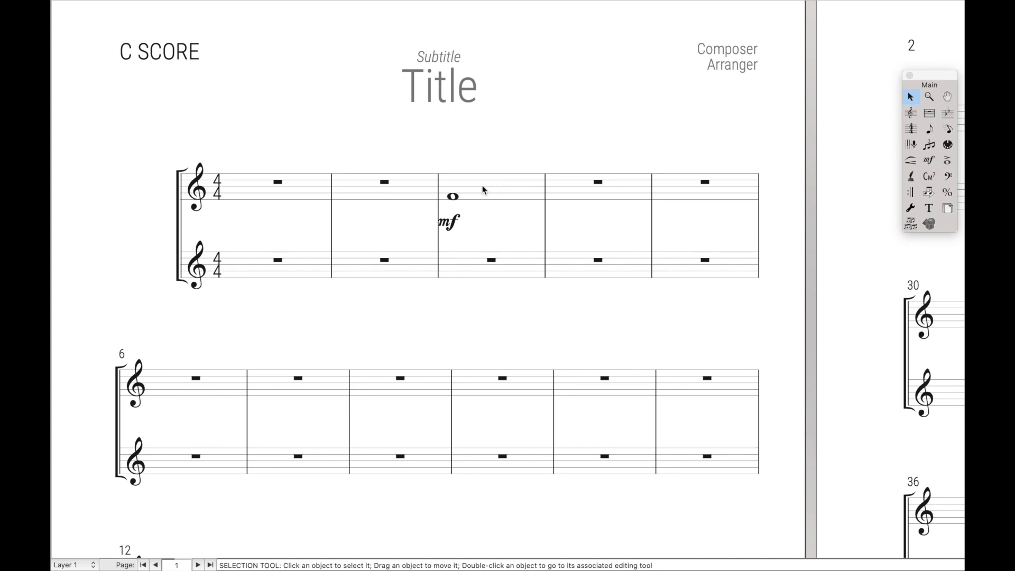
{"action": "left_click", "coordinate": [492, 195]}
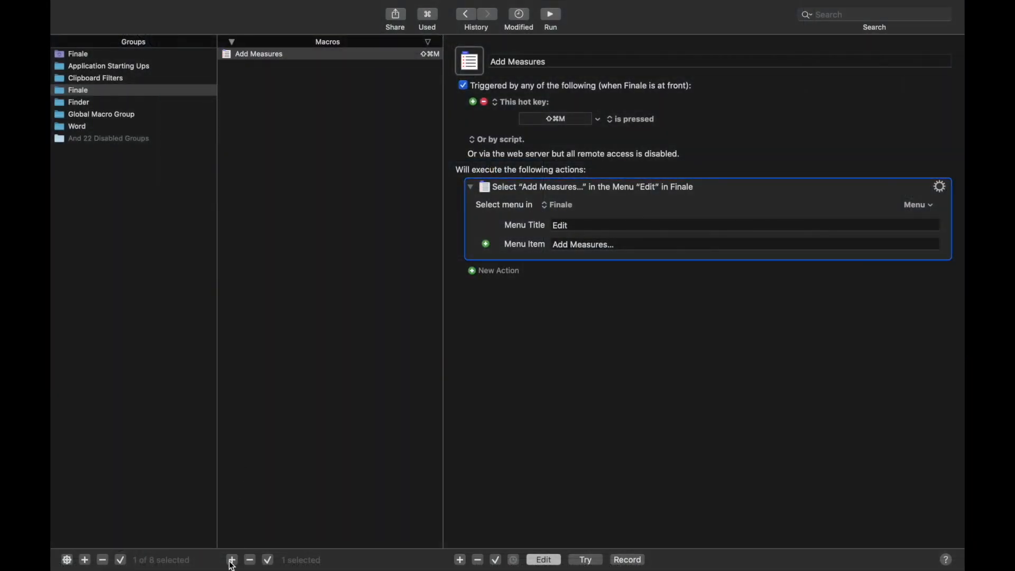
Create a Delete Music macro triggered by the Delete hot key.
{"action": "left_click", "coordinate": [232, 560]}
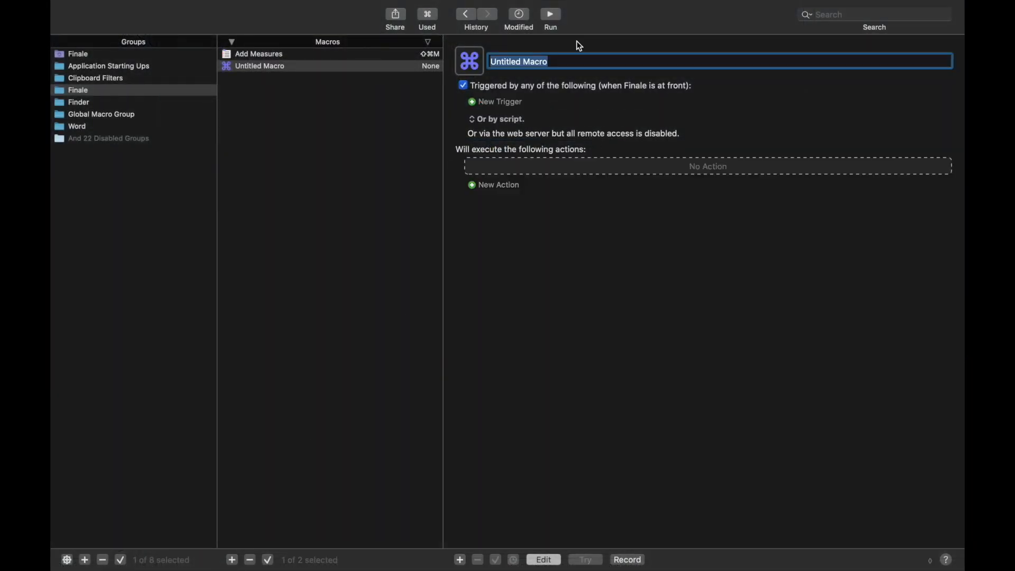
{"action": "type", "text": "Delete"}
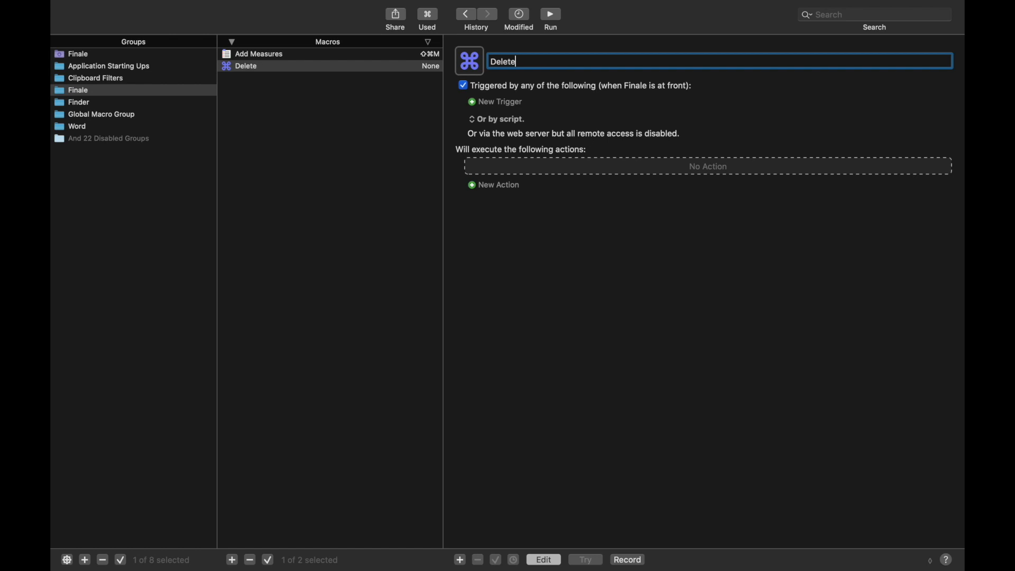
{"action": "type", "text": "Music"}
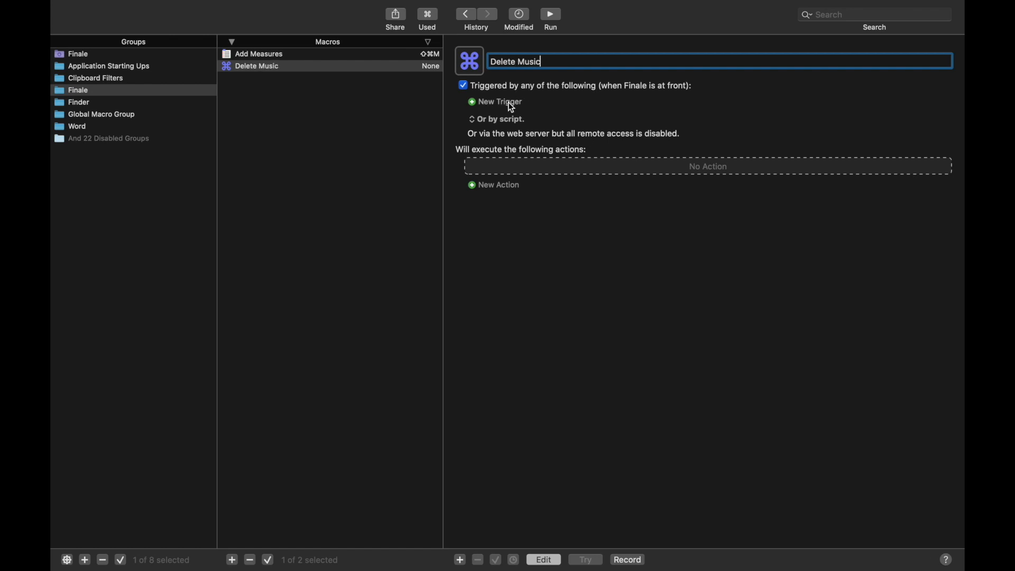
{"action": "left_click", "coordinate": [471, 101]}
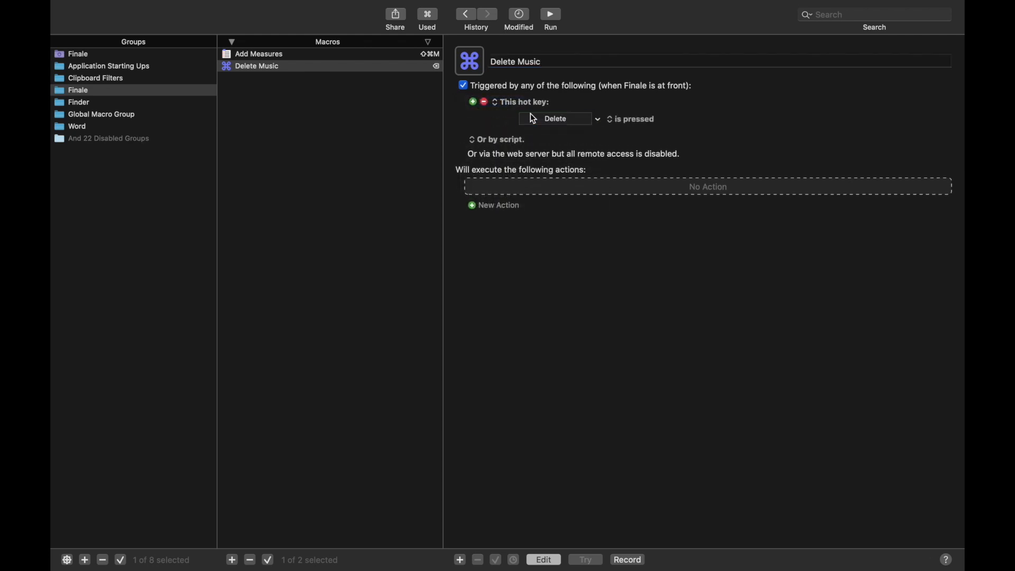
{"action": "left_click", "coordinate": [498, 204]}
{"action": "type", "text": "menu"}
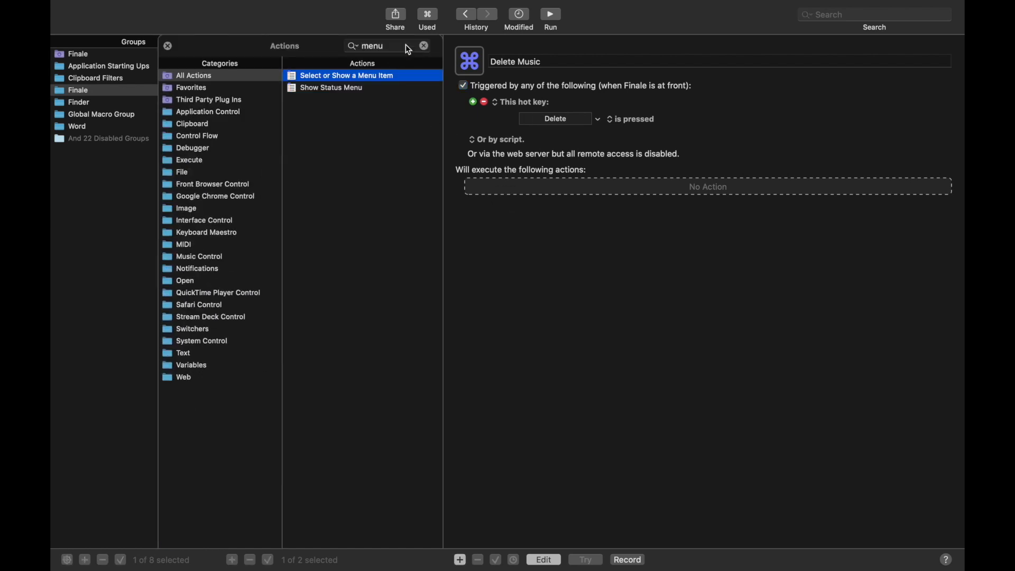
Add two Type a Keystroke actions to Delete Music, each simulating Delete.
{"action": "left_click", "coordinate": [423, 45]}
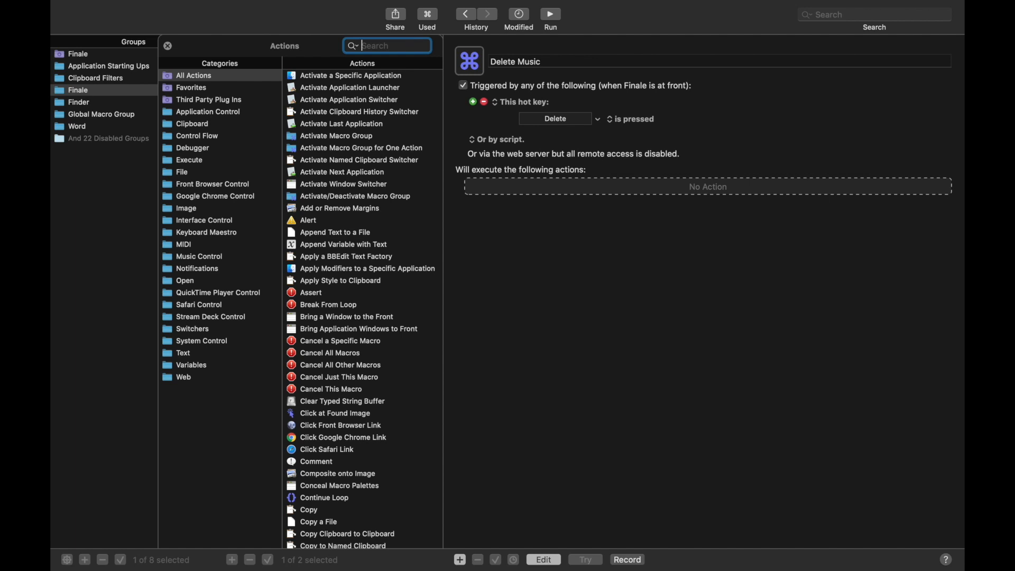
{"action": "type", "text": "keystrok"}
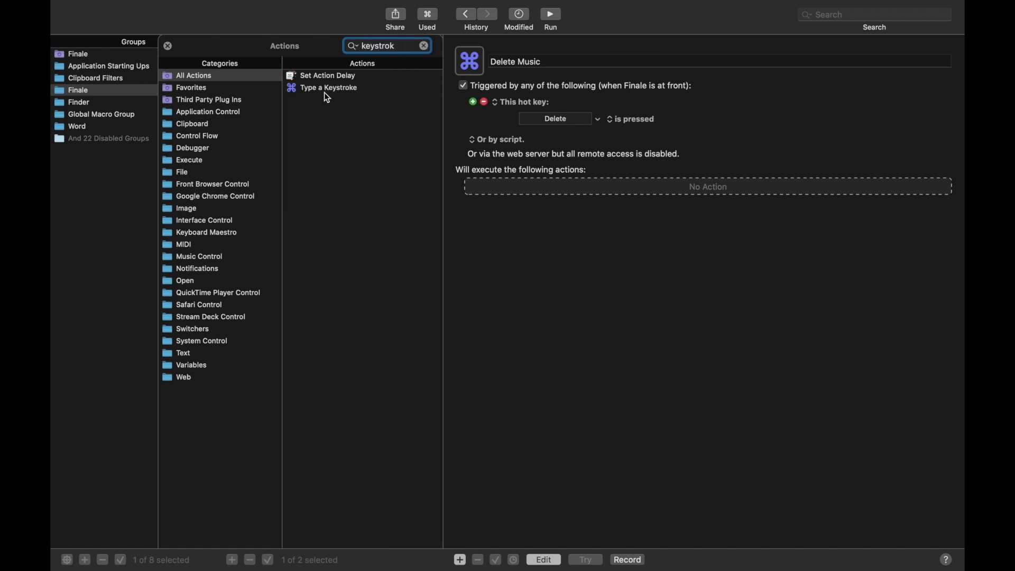
{"action": "double_click", "coordinate": [329, 88]}
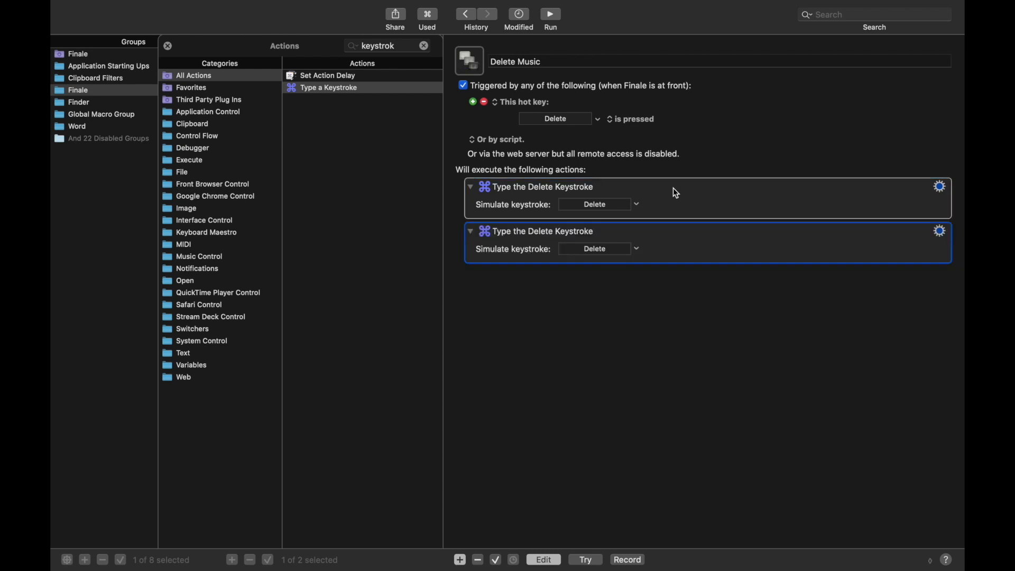
{"action": "left_click", "coordinate": [593, 249]}
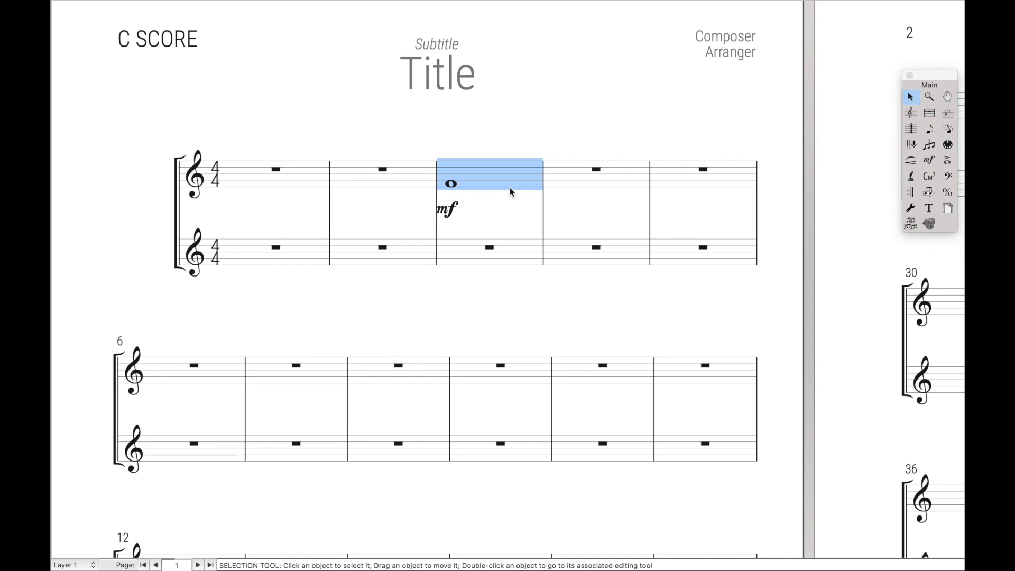
Delete the selected measure's music in Finale to test the macro.
{"action": "key", "text": "Delete"}
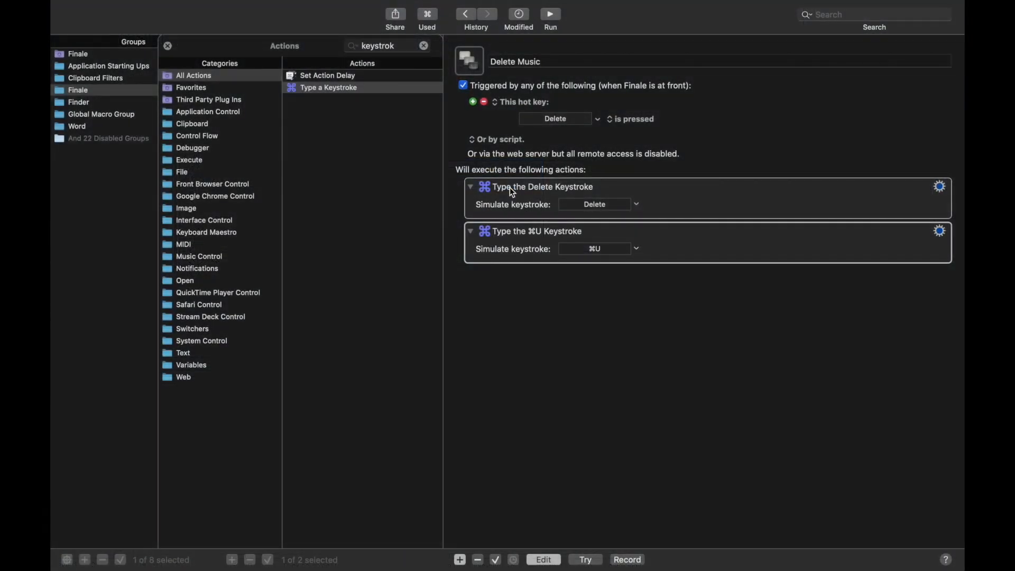
{"action": "mouse_move", "coordinate": [694, 191]}
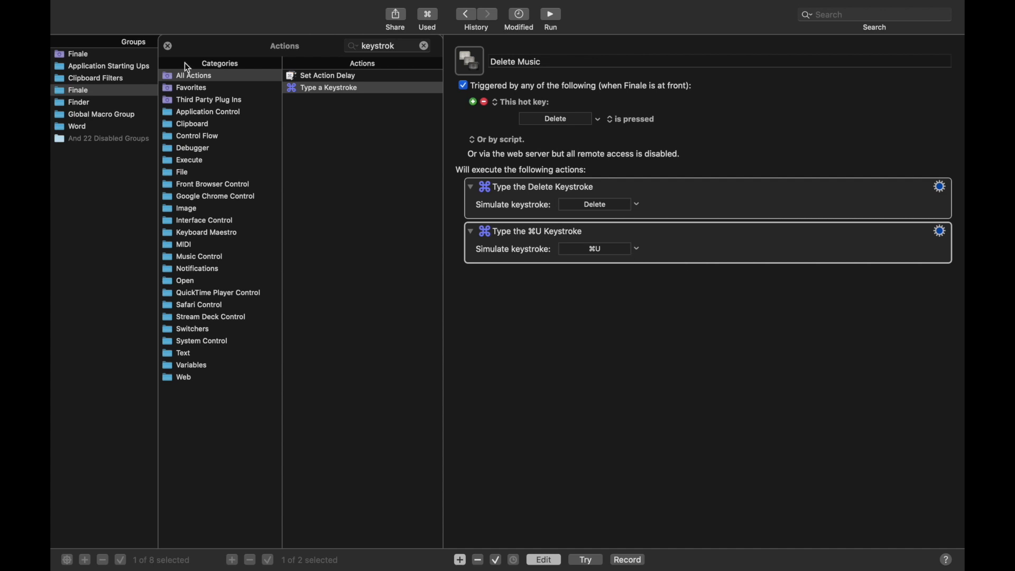
{"action": "mouse_move", "coordinate": [419, 205]}
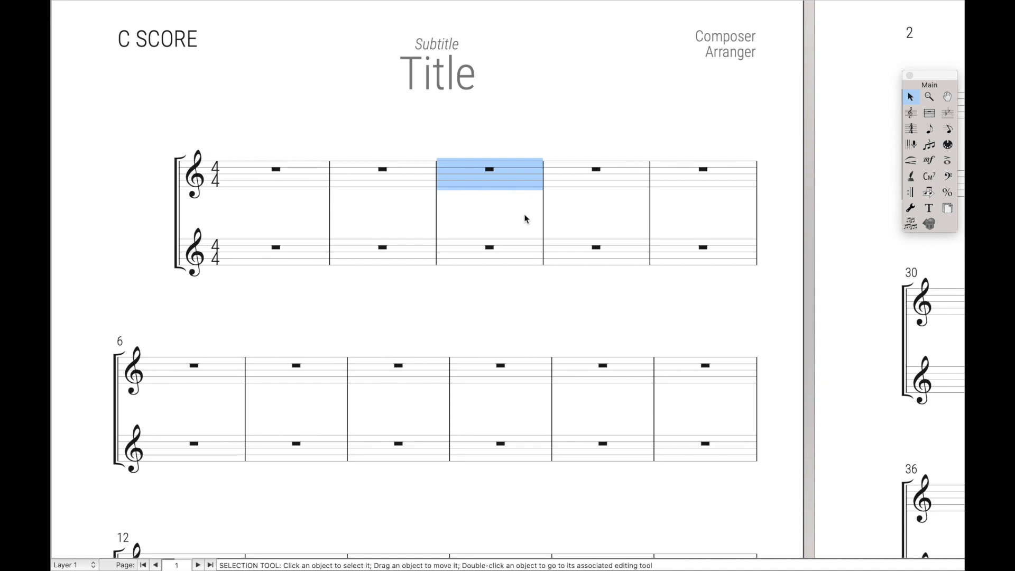
{"action": "mouse_move", "coordinate": [528, 224]}
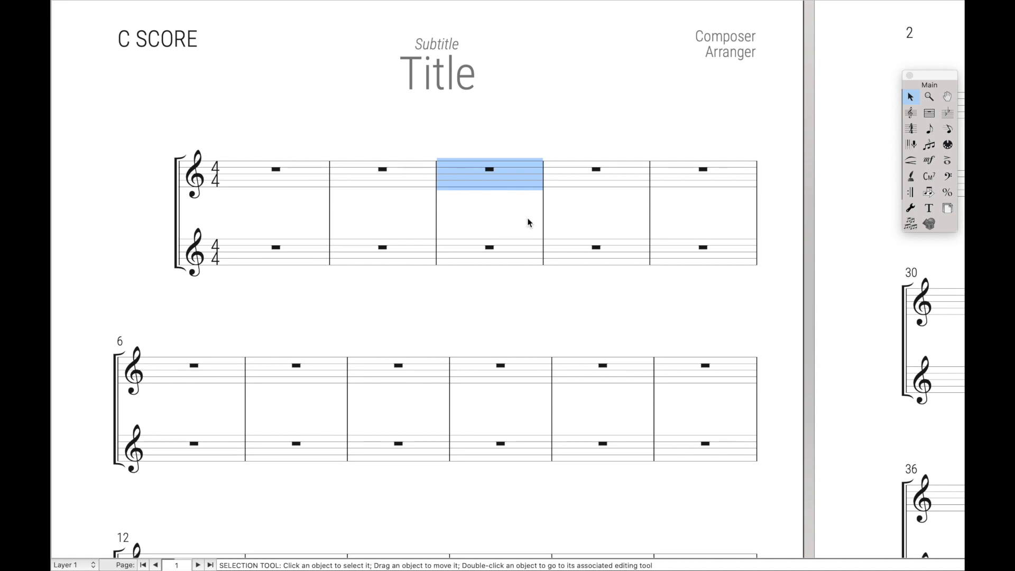
{"action": "mouse_move", "coordinate": [490, 267]}
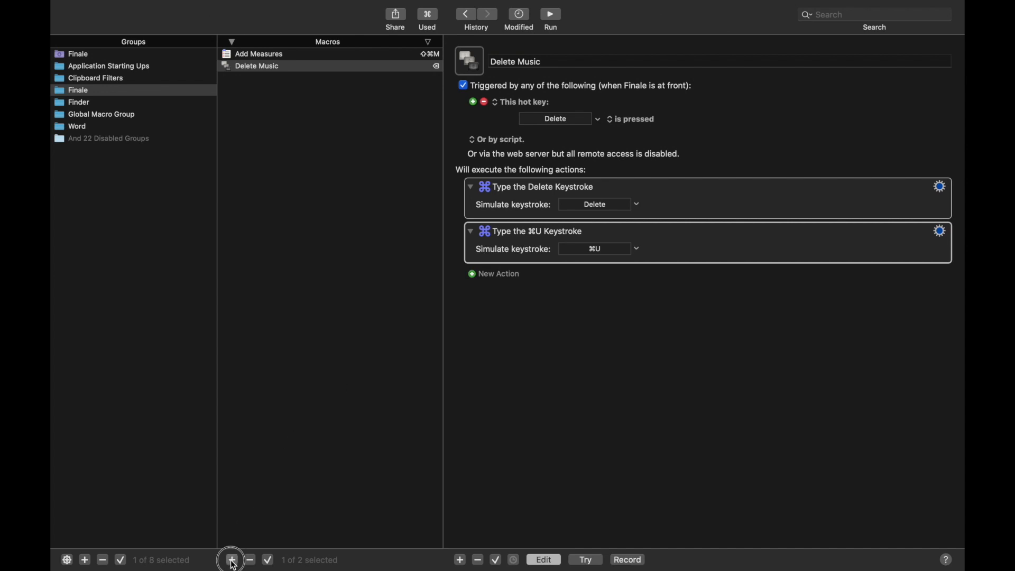
Create 'Update Layout When Switching To Finale' with a Focused Window trigger.
{"action": "left_click", "coordinate": [231, 560]}
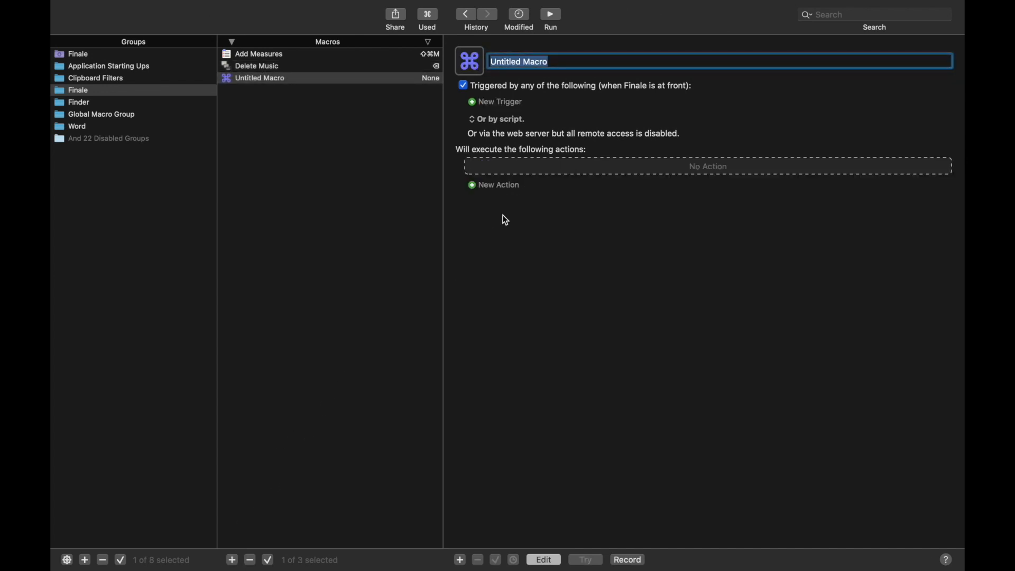
{"action": "type", "text": "Update Layout"}
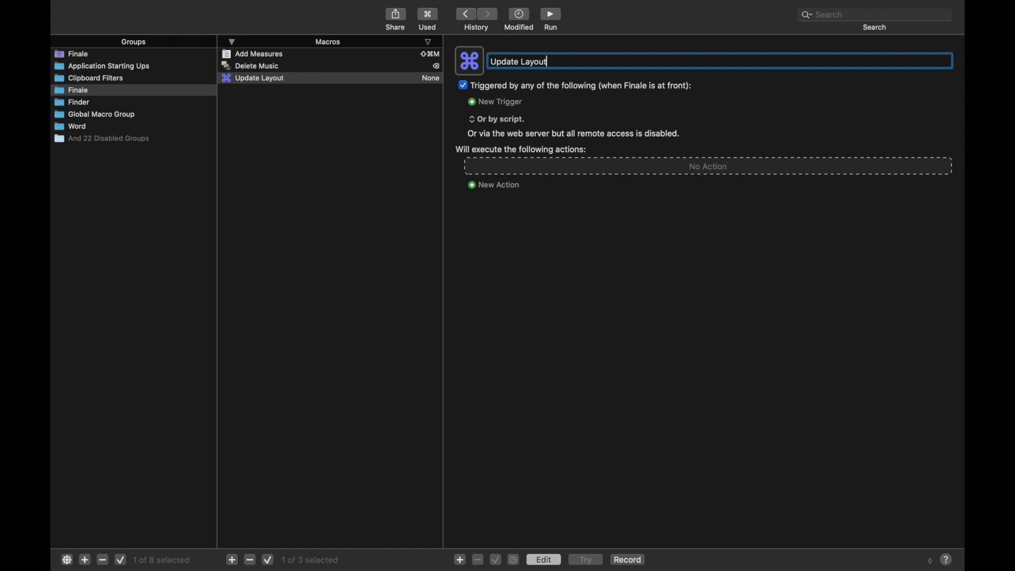
{"action": "type", "text": "When Switching To Finale"}
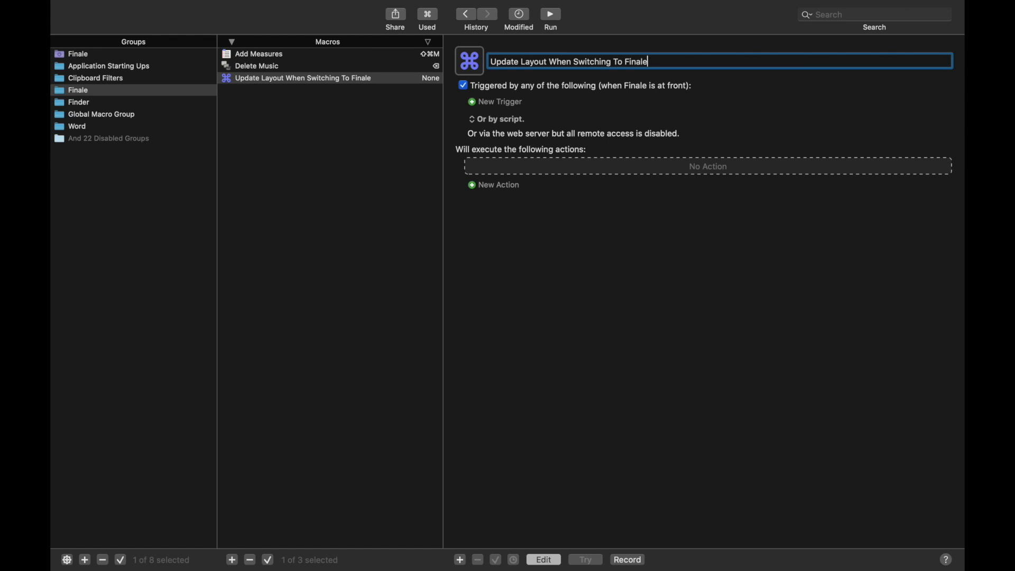
{"action": "left_click", "coordinate": [496, 102]}
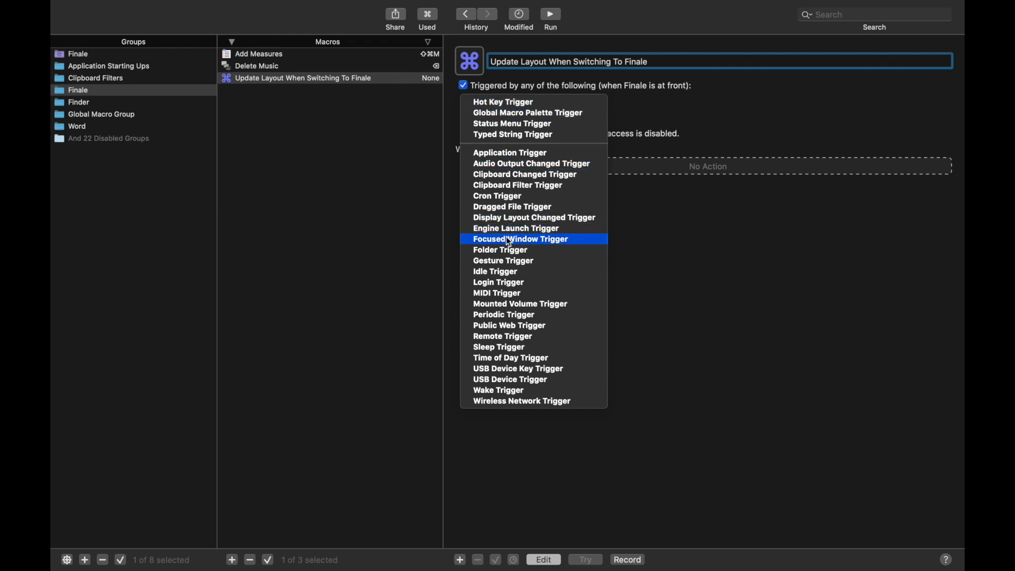
{"action": "left_click", "coordinate": [520, 239]}
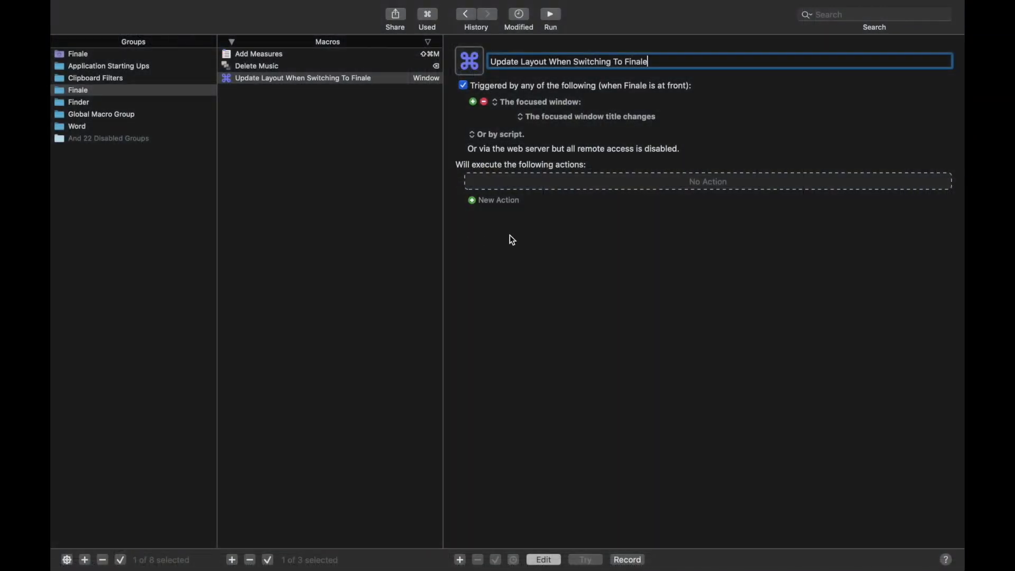
{"action": "left_click", "coordinate": [498, 200]}
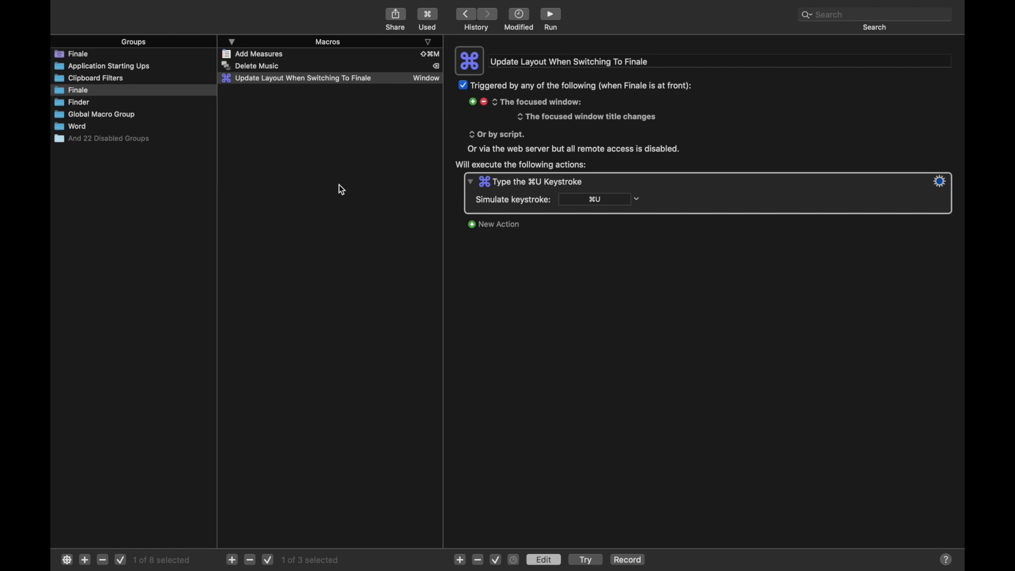
Reopen the Actions library to add the ⌘U keystroke action to Update Layout.
{"action": "left_click", "coordinate": [498, 224]}
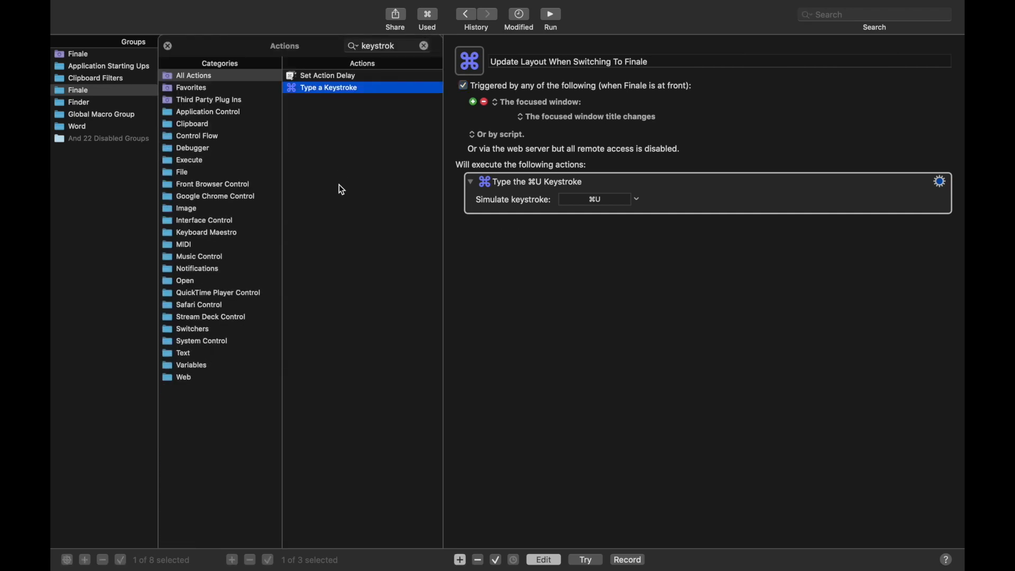
{"action": "left_click", "coordinate": [424, 46]}
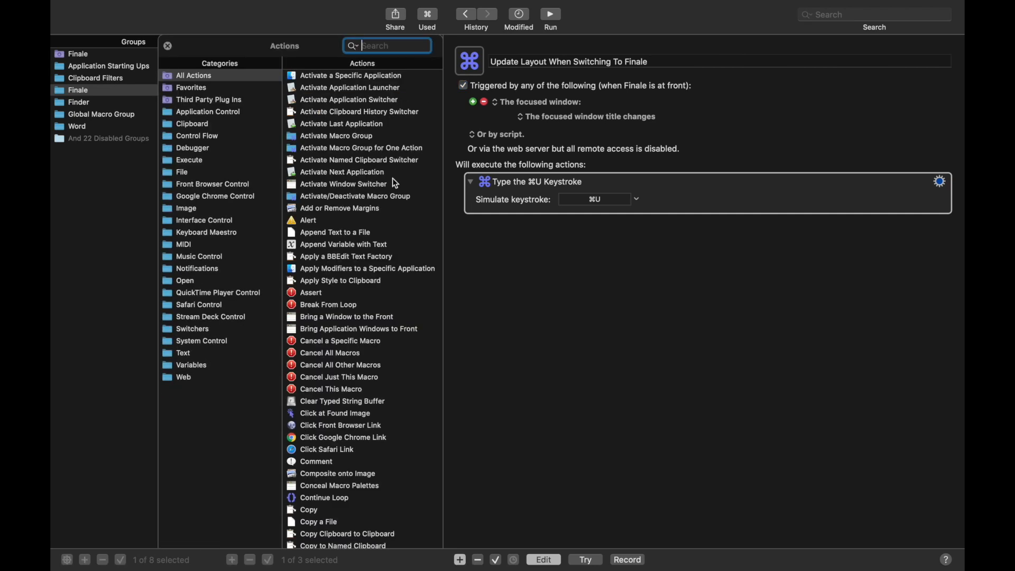
{"action": "scroll", "scroll_direction": "down", "scroll_amount": 3}
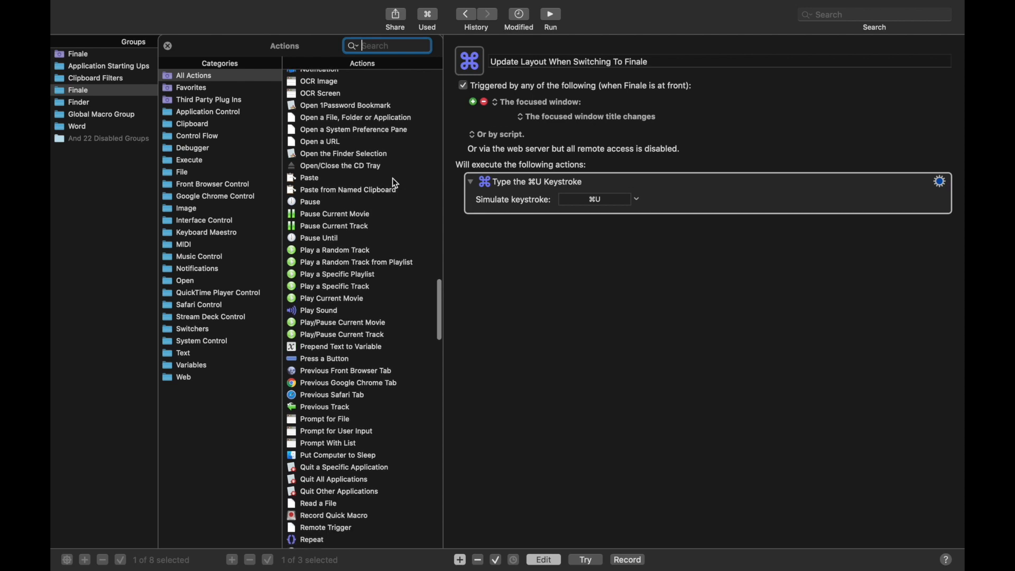
{"action": "scroll", "scroll_direction": "down", "scroll_amount": 3}
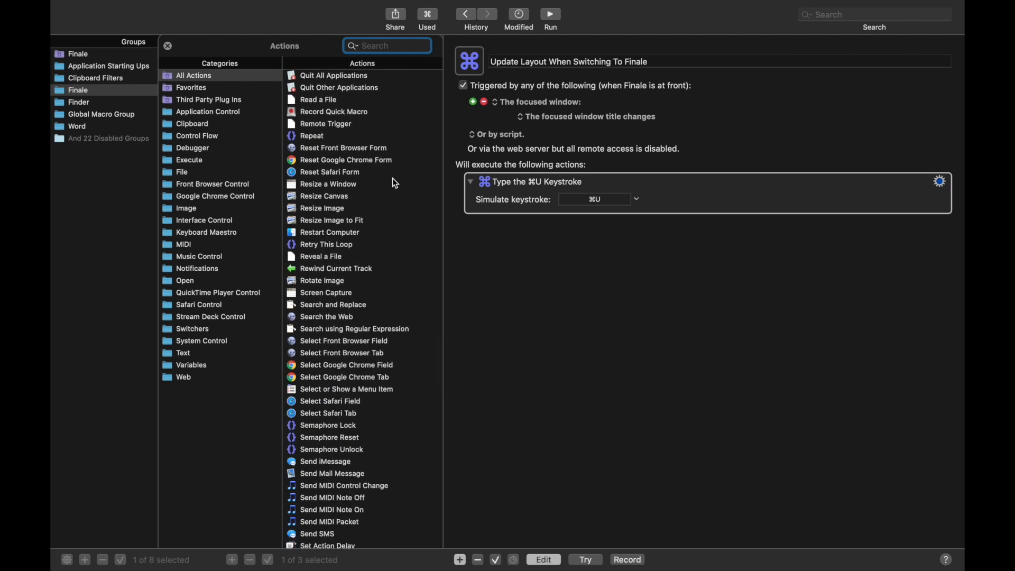
{"action": "left_click", "coordinate": [387, 46]}
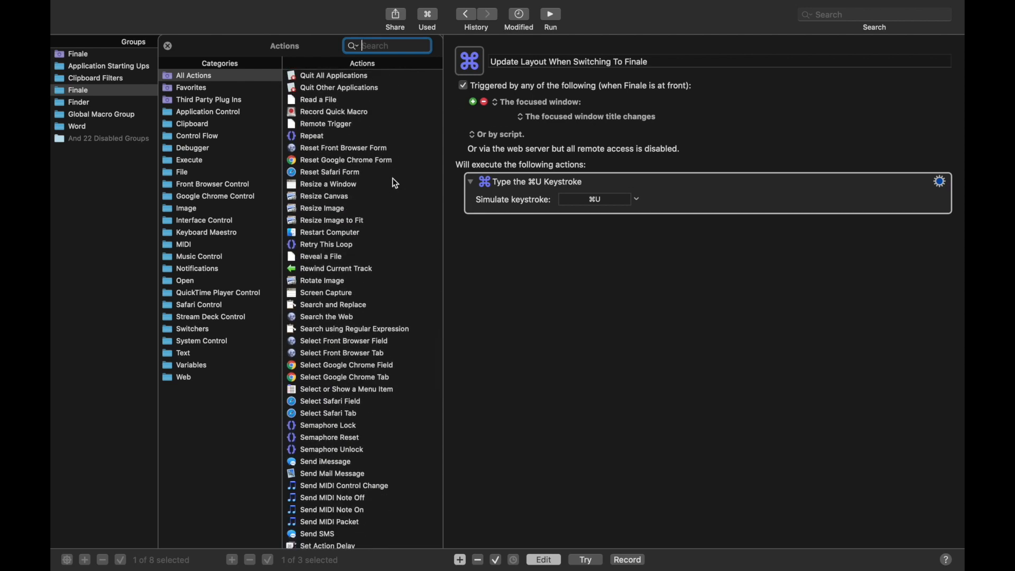